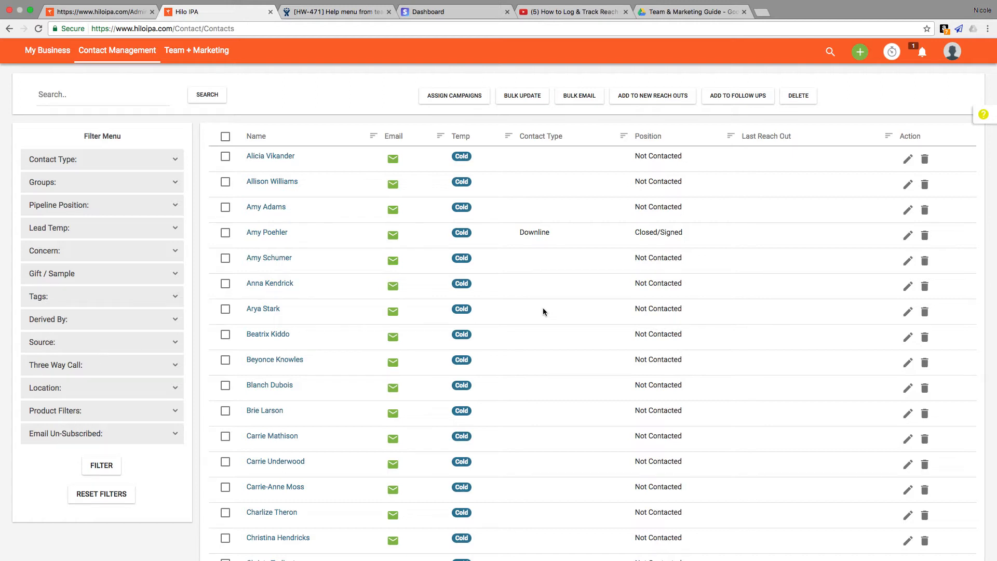
mouse_move(162, 94)
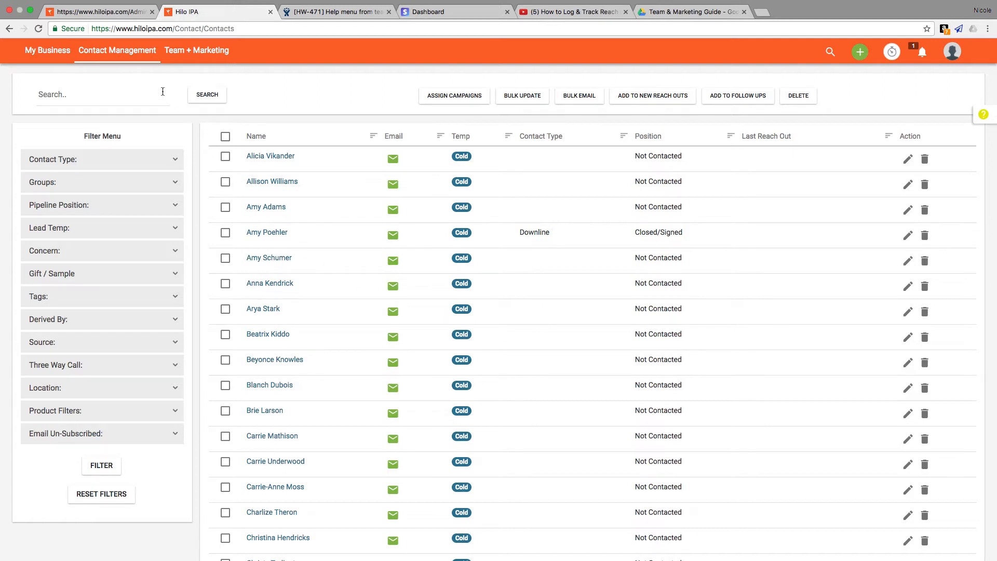
Reload the full contact list from the contact management options.
left_click(117, 51)
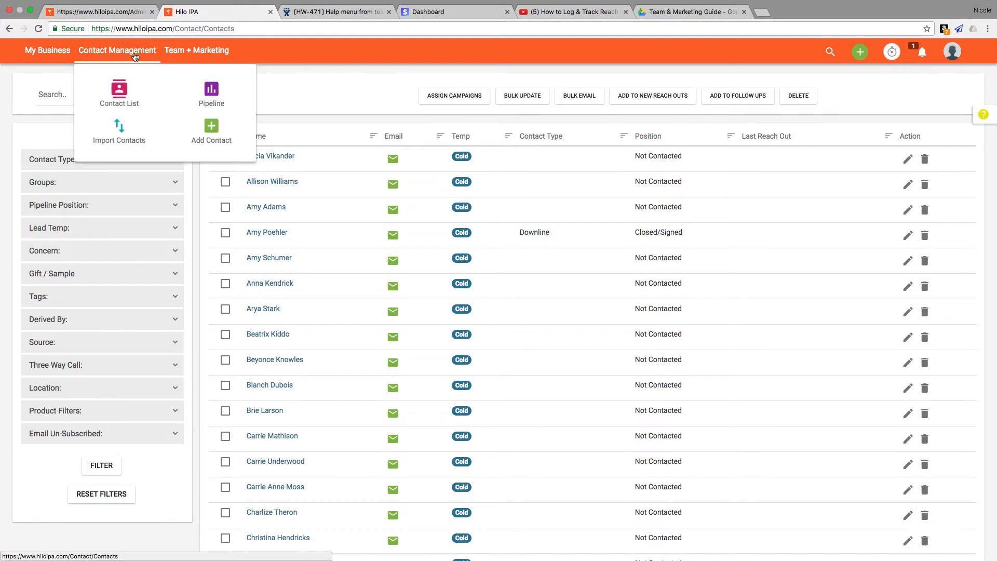
left_click(118, 92)
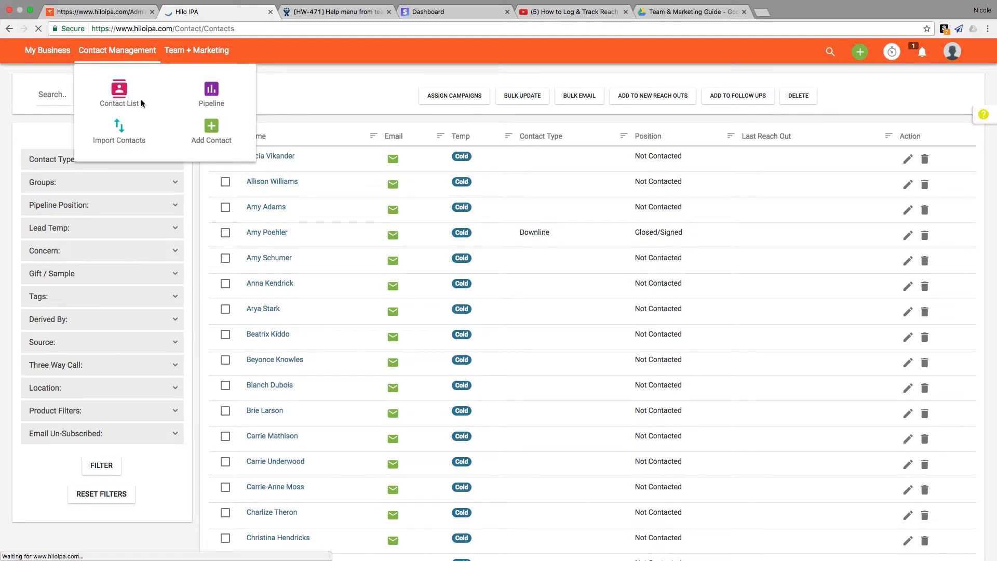
left_click(119, 103)
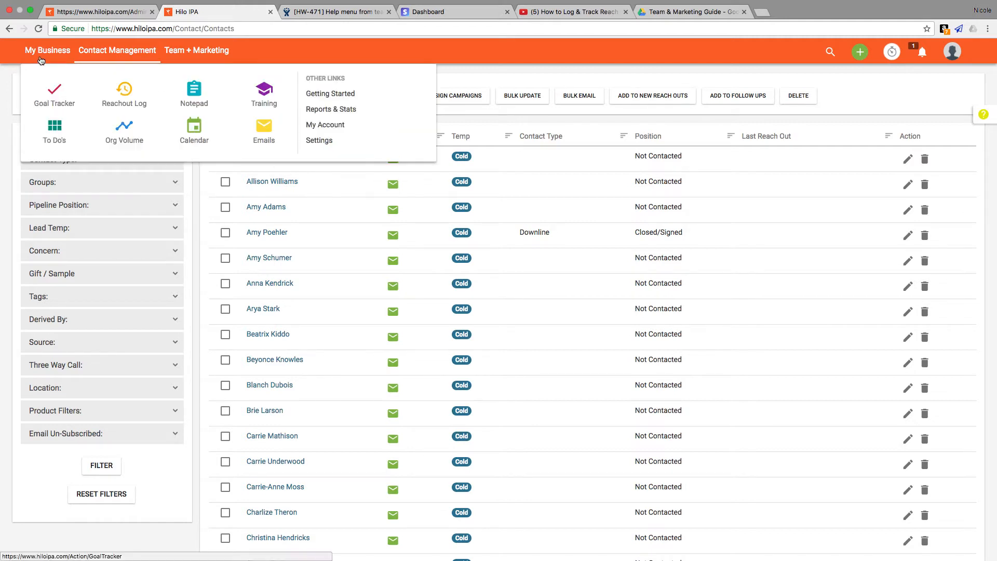
mouse_move(140, 115)
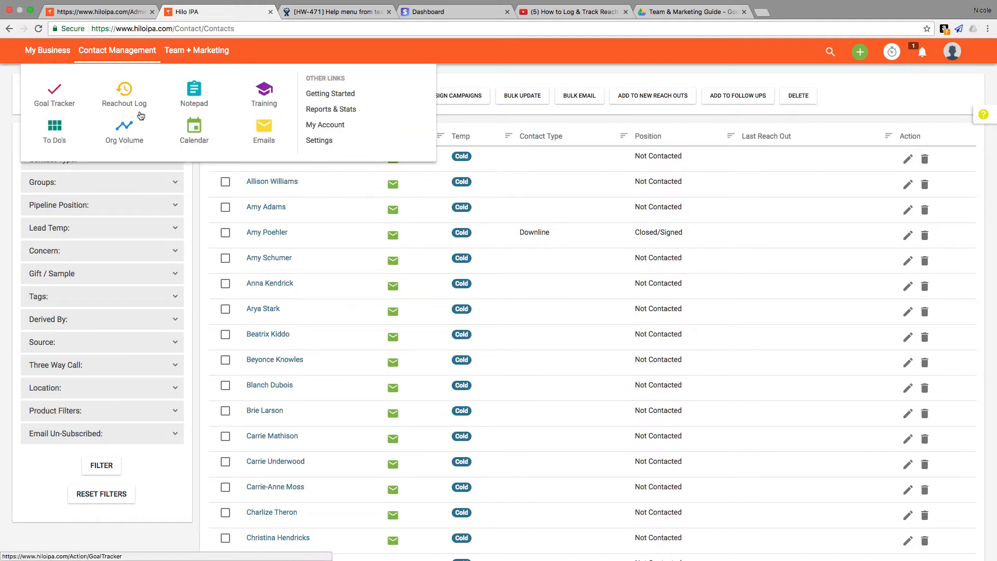
left_click(323, 261)
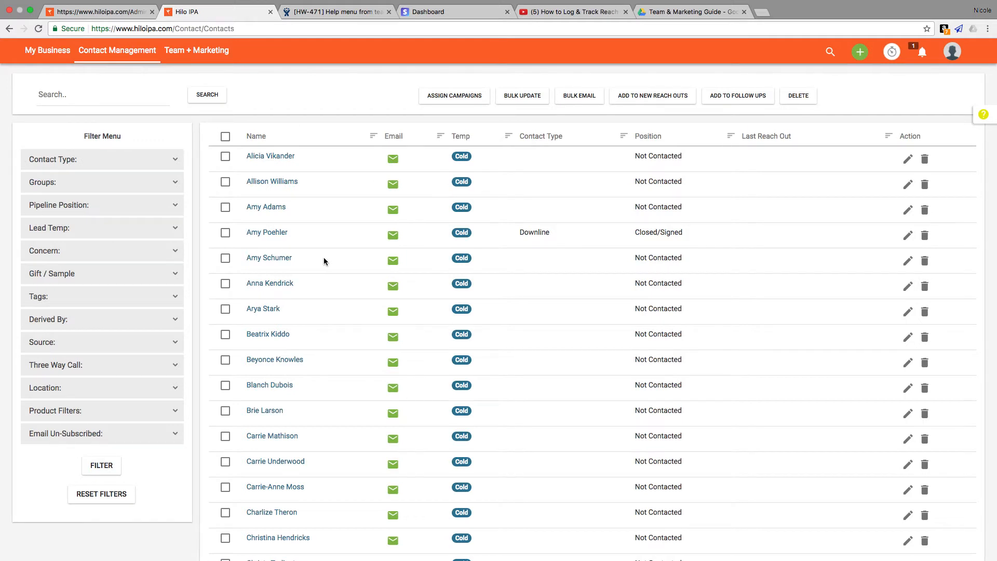
Search contacts for 'Alicia', clear the search, then filter by the Teachers tag.
left_click(102, 92)
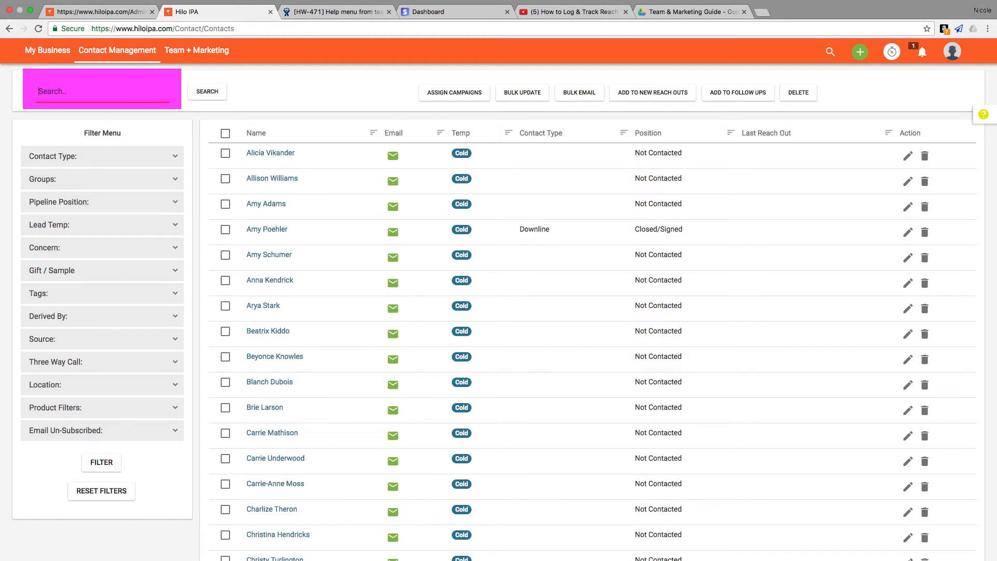
type("Alicia")
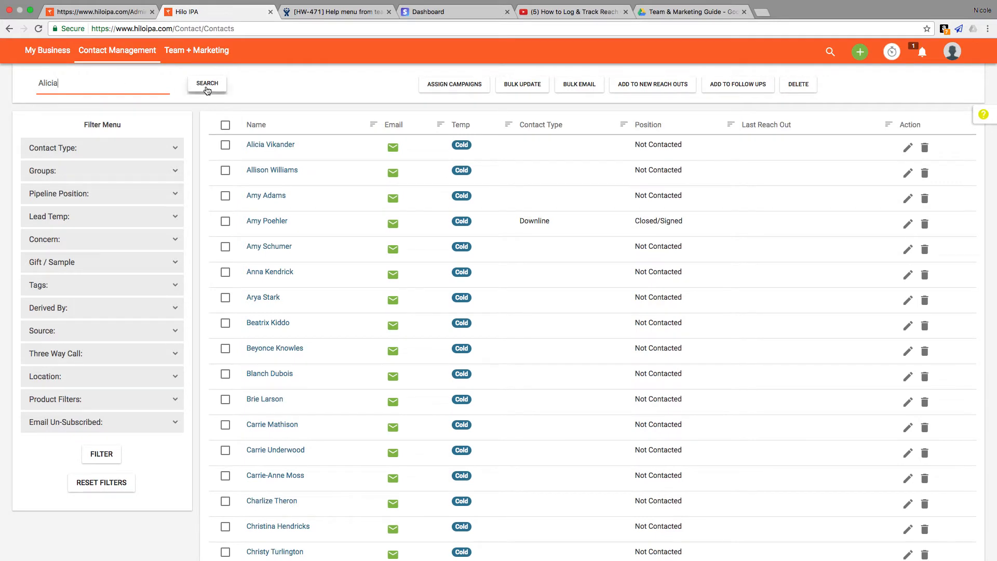
left_click(207, 83)
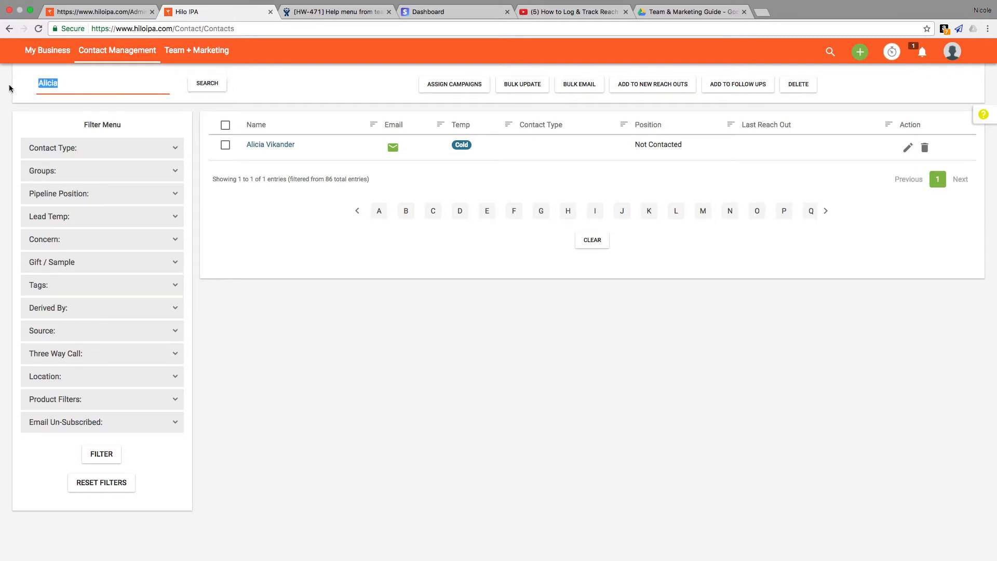
left_click(207, 83)
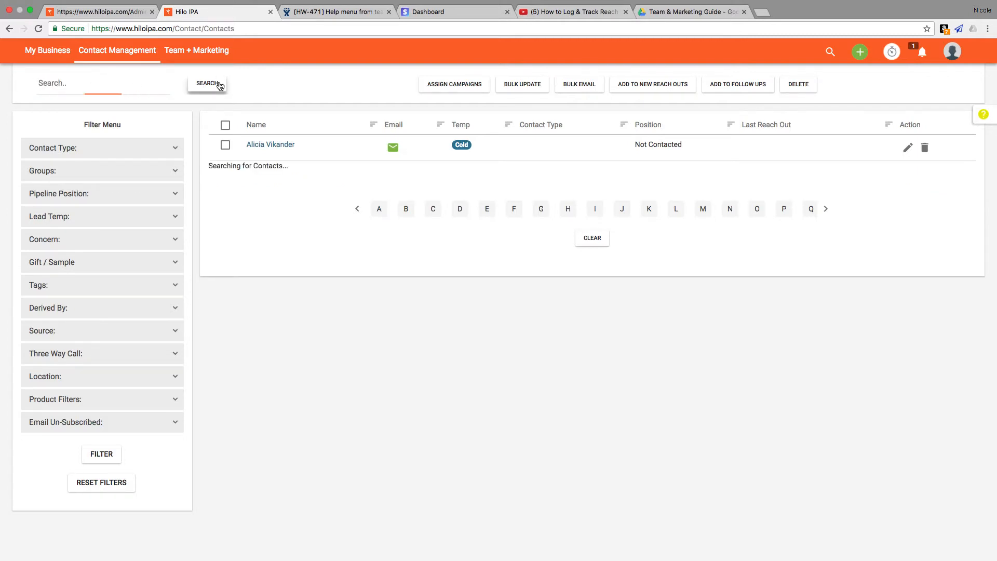
left_click(207, 83)
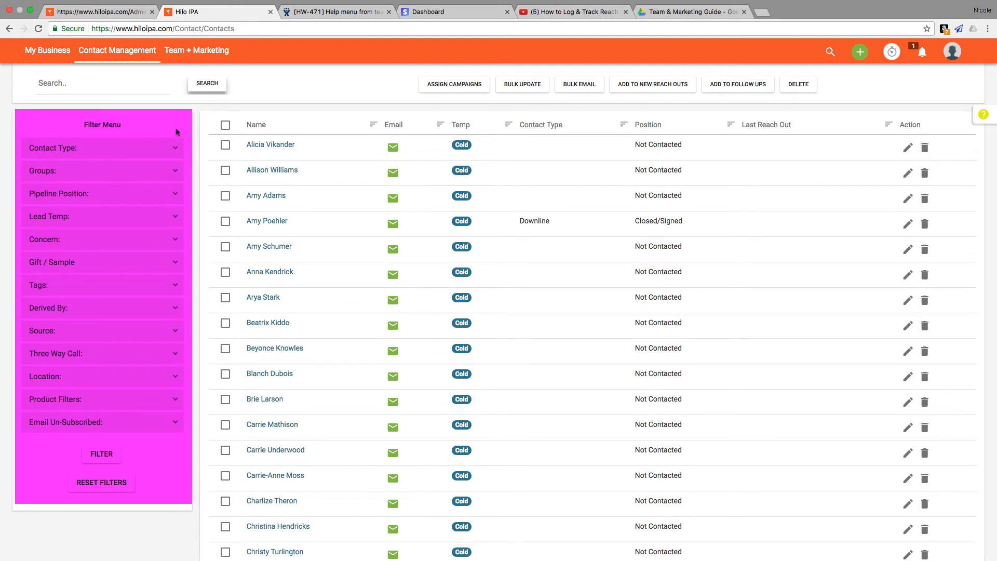
left_click(102, 147)
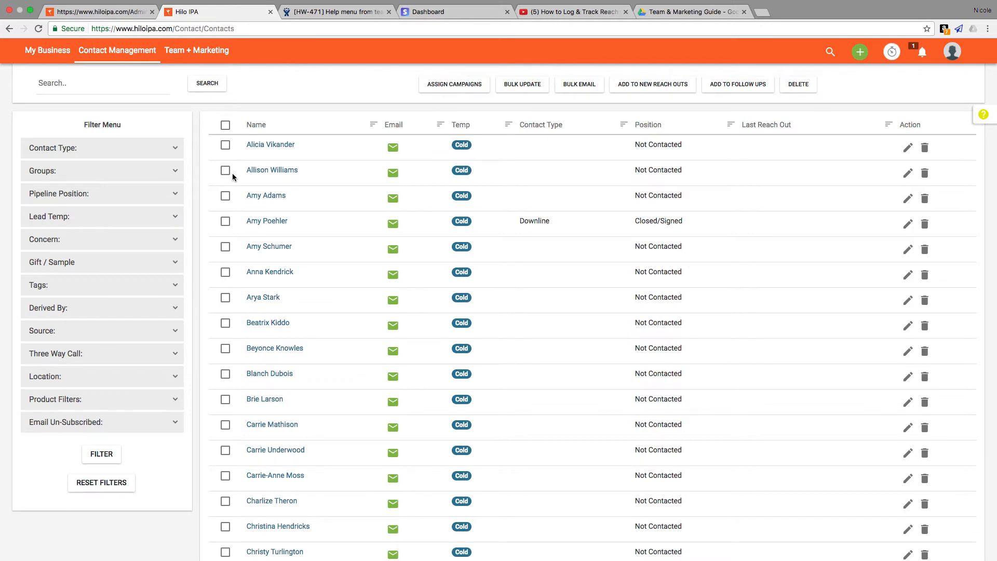
mouse_move(216, 200)
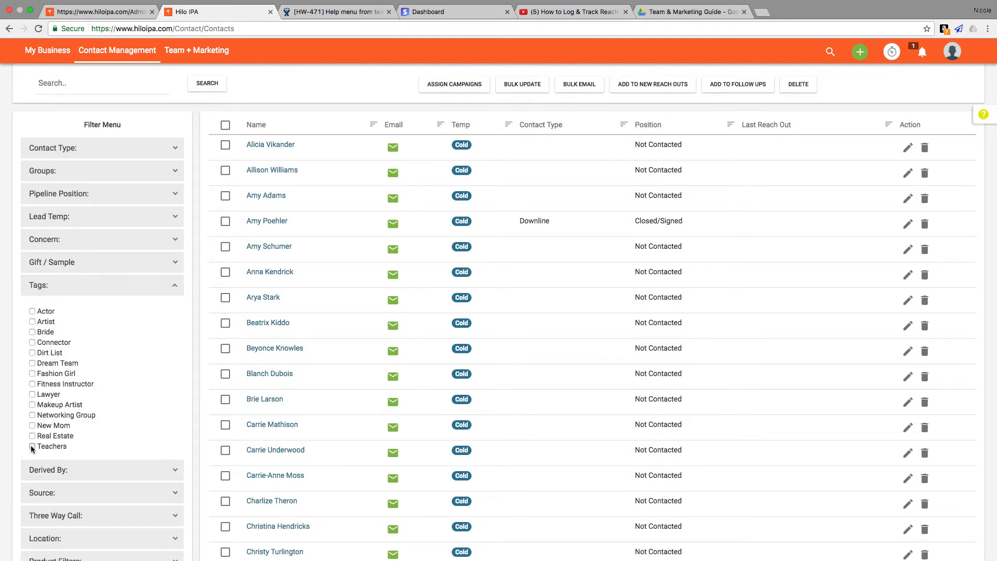
left_click(32, 446)
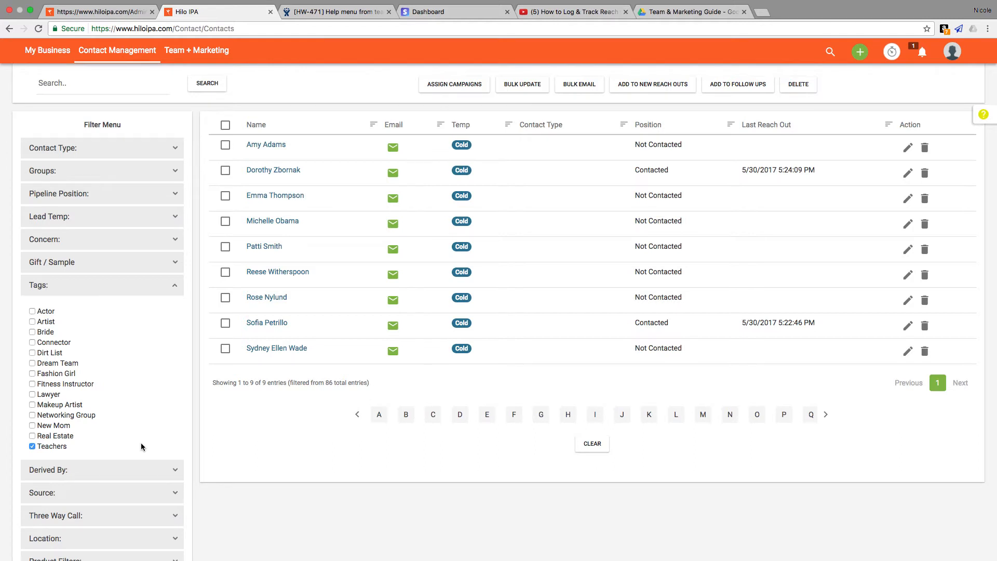
mouse_move(56, 393)
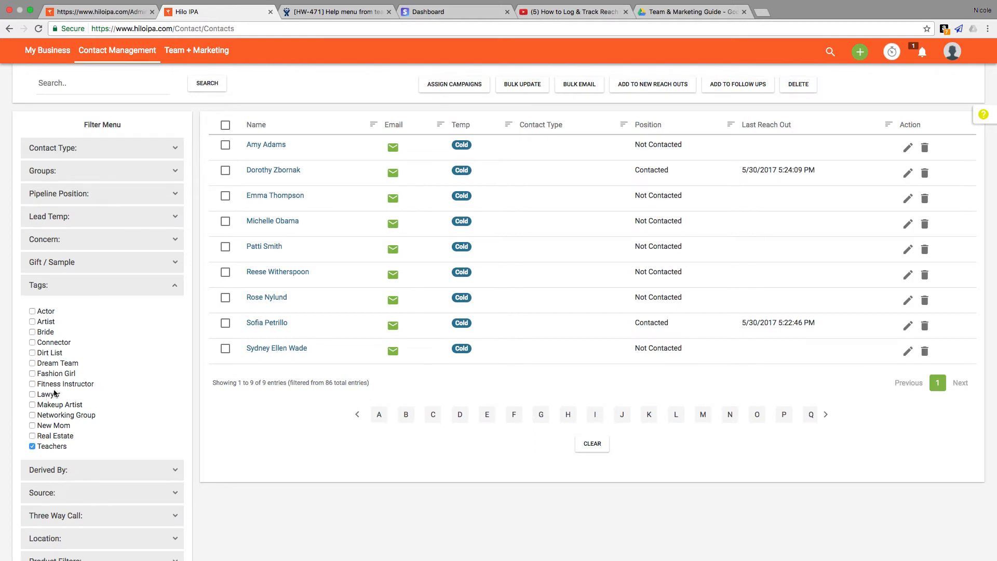
Select all nine Teachers-tagged contacts and start a bulk email to them.
left_click(225, 125)
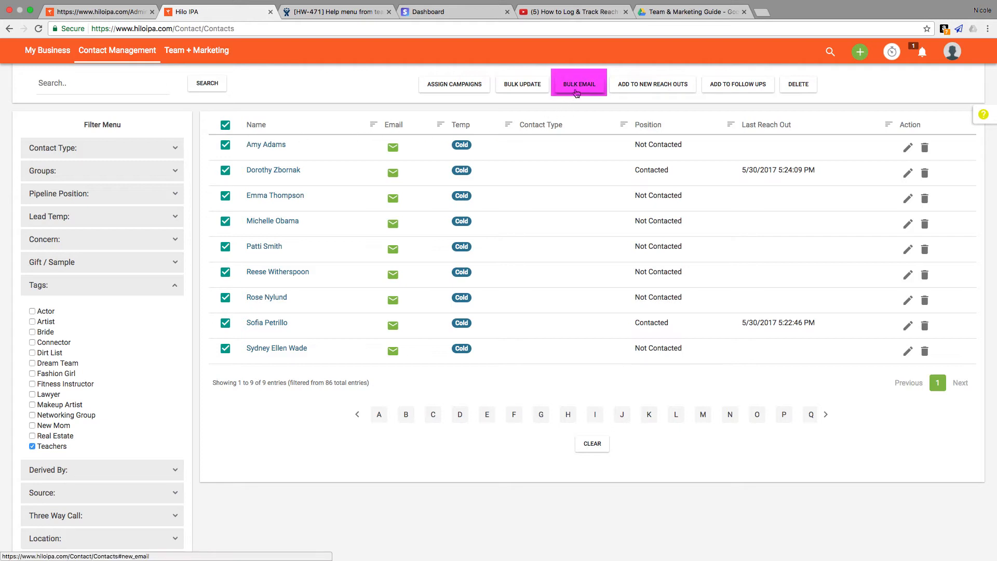
left_click(578, 83)
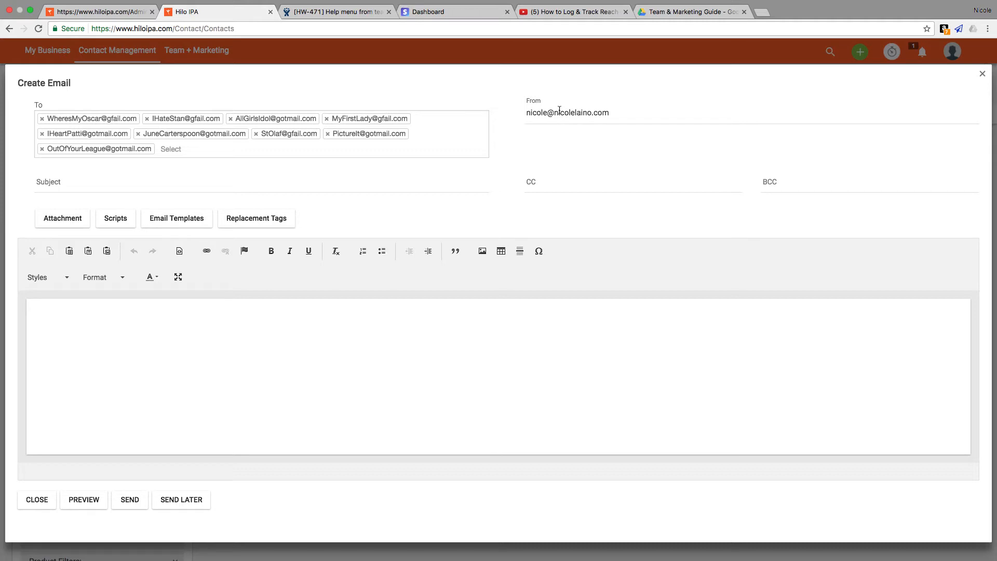
Enter the subject 'A little thank you offer for you :)' in the email.
left_click(147, 186)
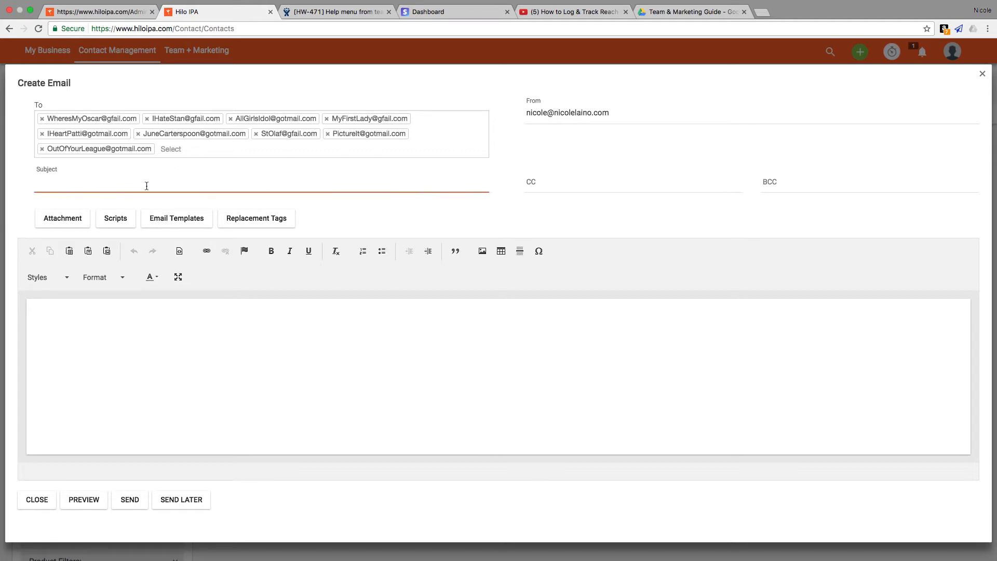
type("A Little thank you offer for you :)")
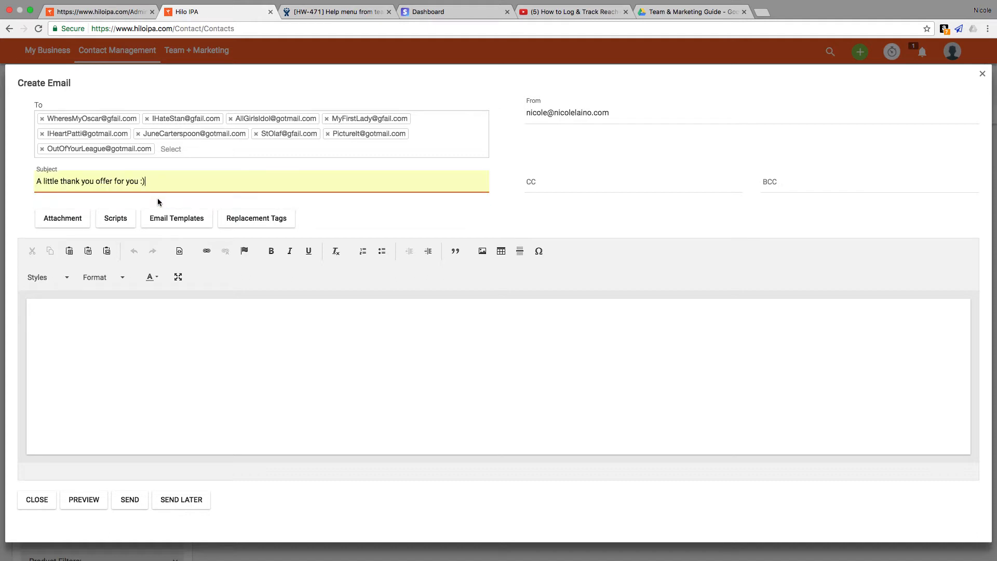
mouse_move(198, 205)
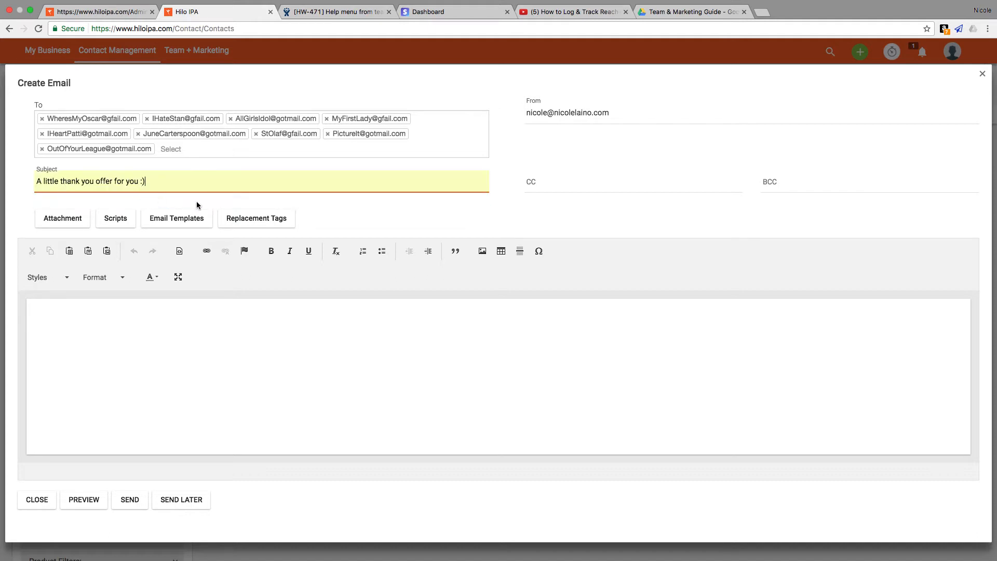
mouse_move(216, 209)
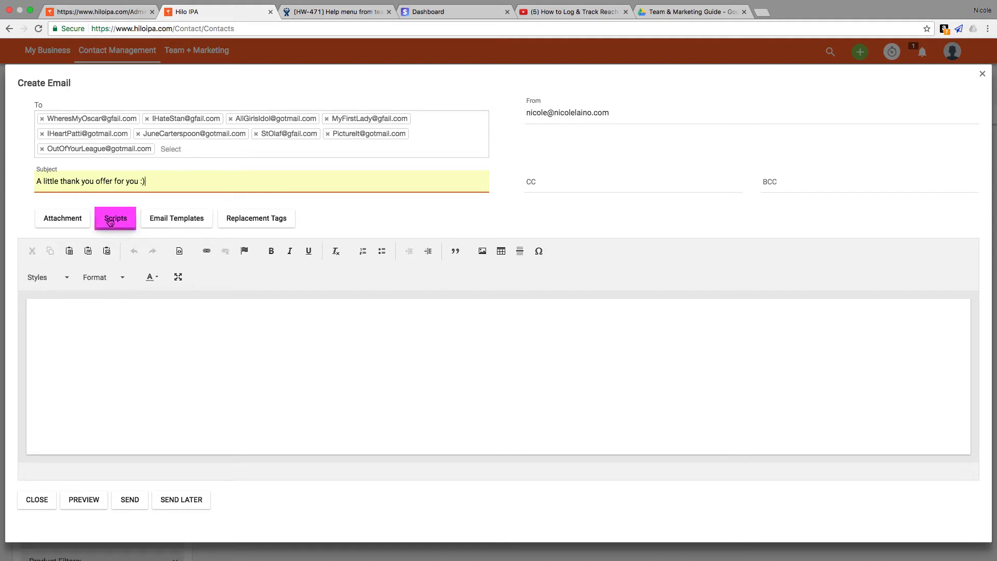
Copy the Teacher Promo script, with its 25% discount offer, into the email body.
left_click(115, 218)
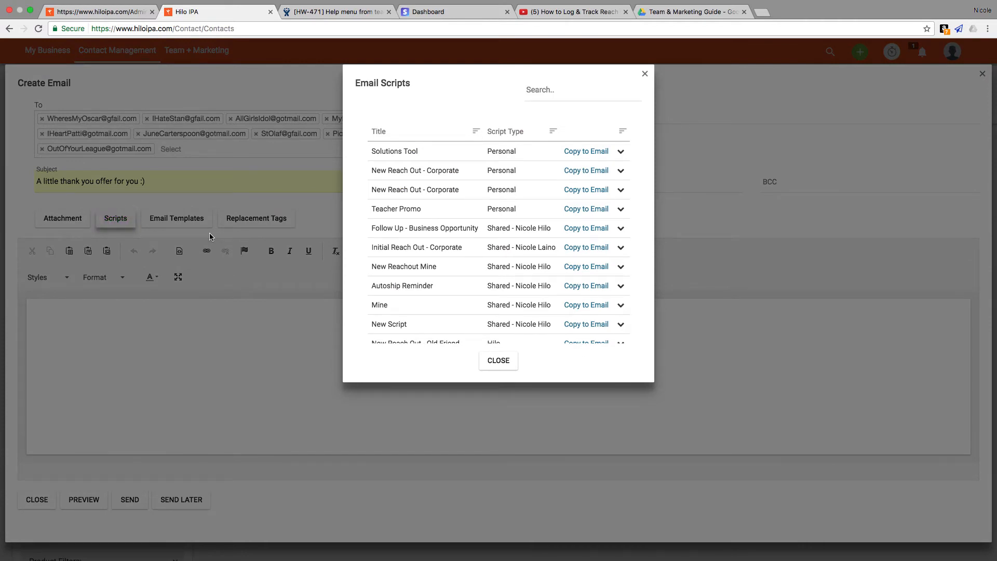
left_click(396, 209)
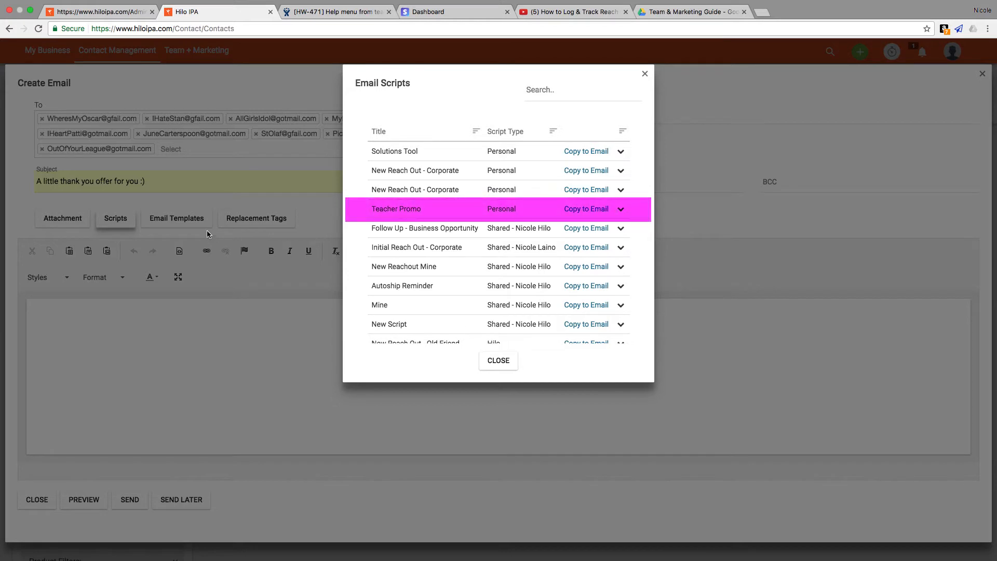
mouse_move(586, 208)
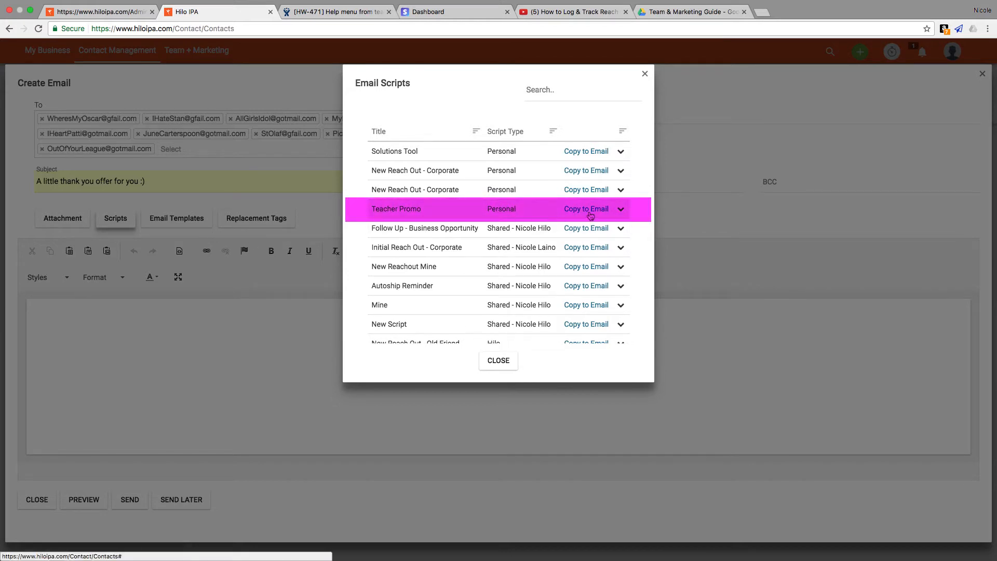
left_click(586, 209)
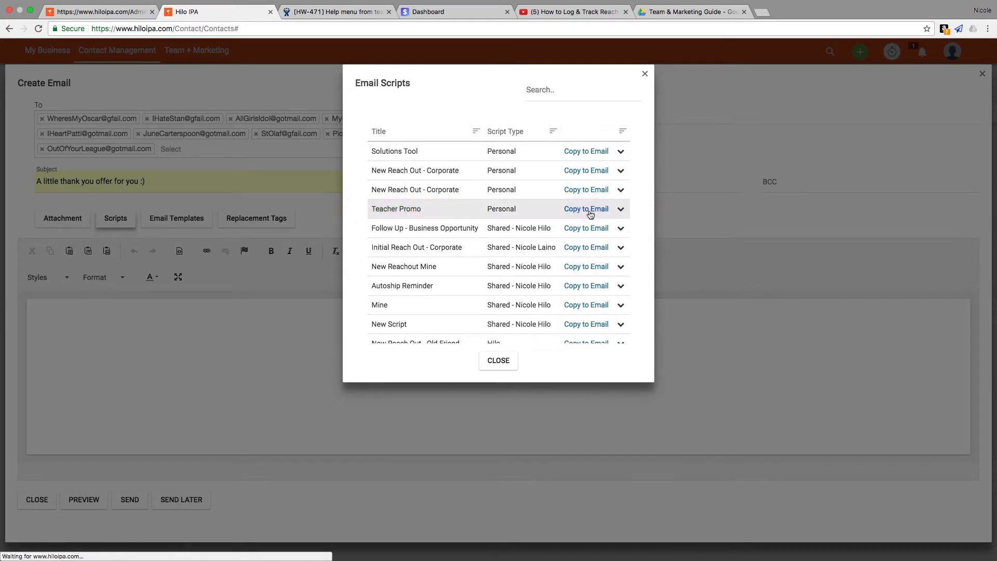
left_click(585, 209)
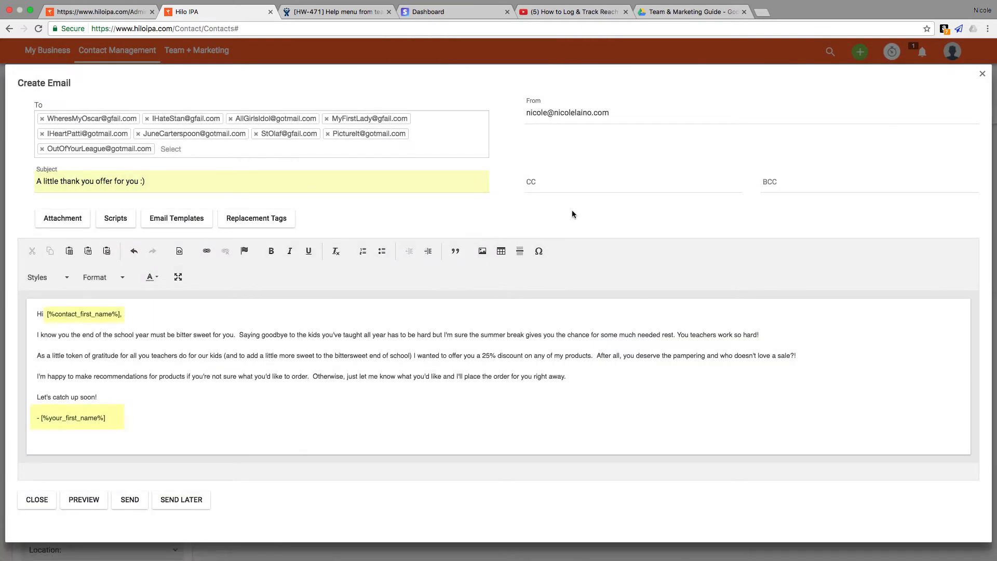
mouse_move(572, 233)
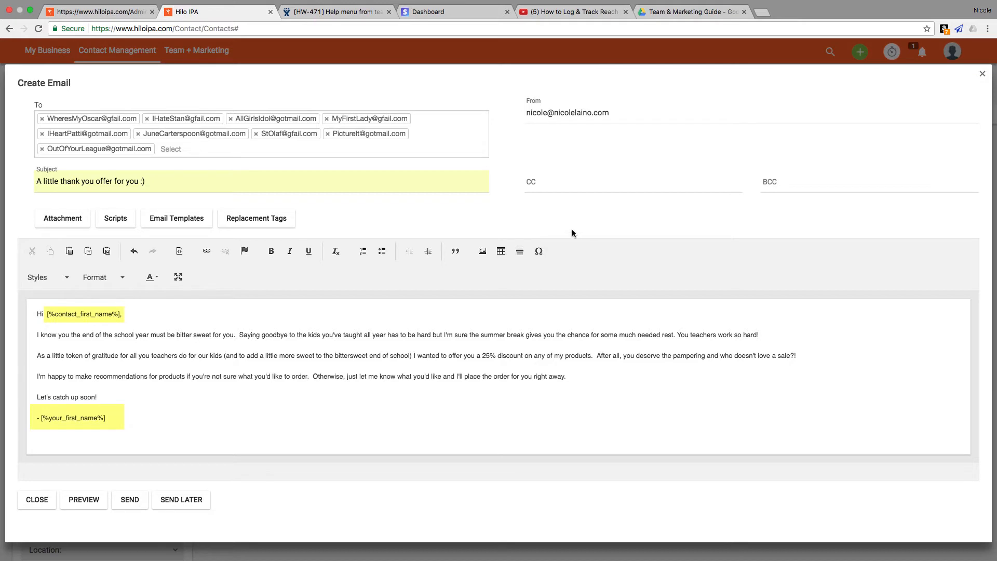
mouse_move(572, 246)
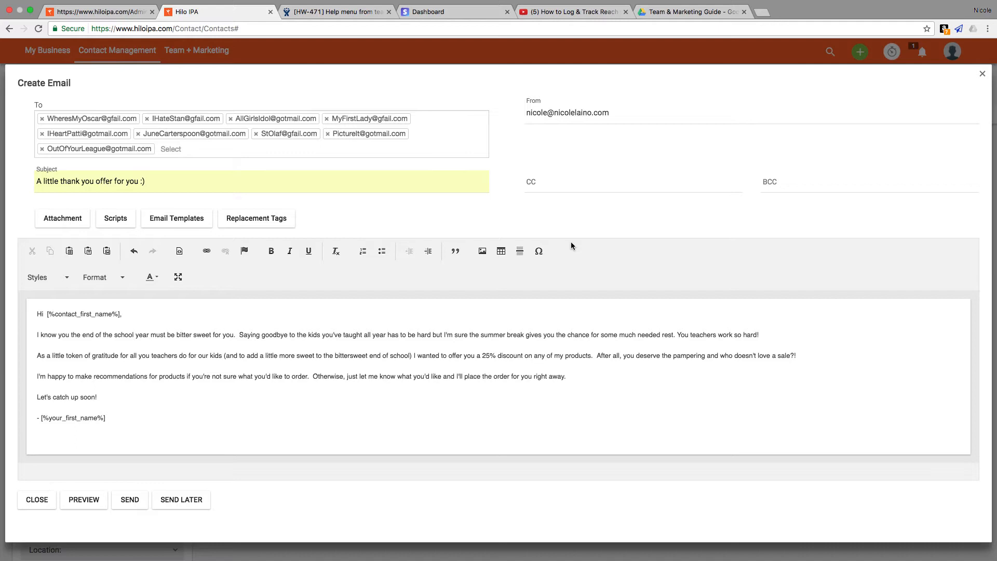
double_click(82, 314)
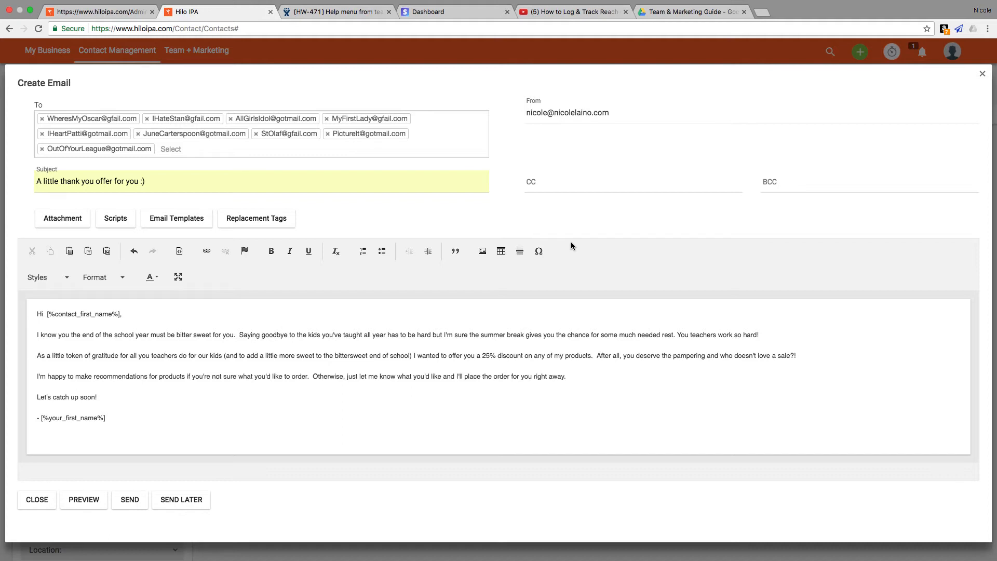
double_click(70, 418)
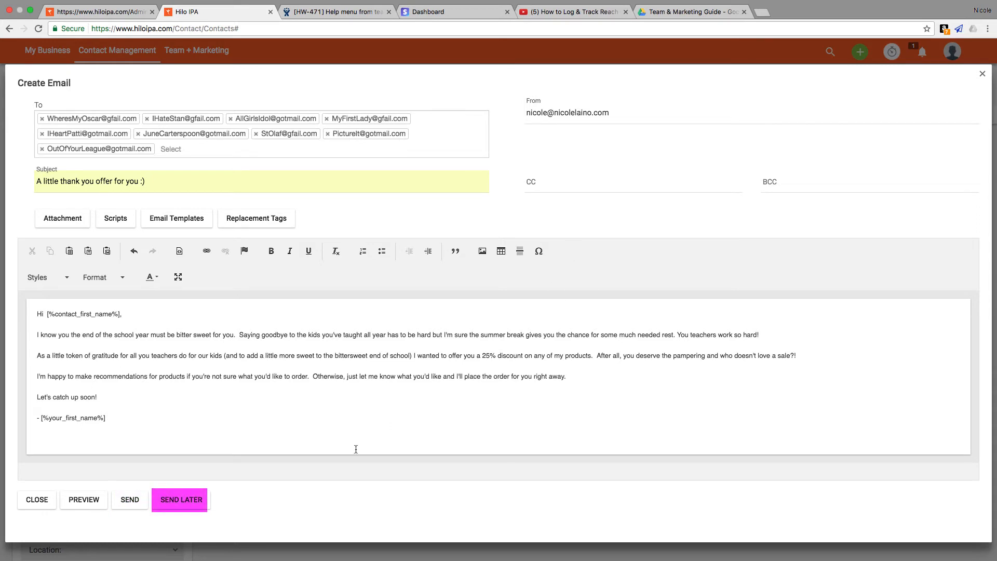
mouse_move(140, 525)
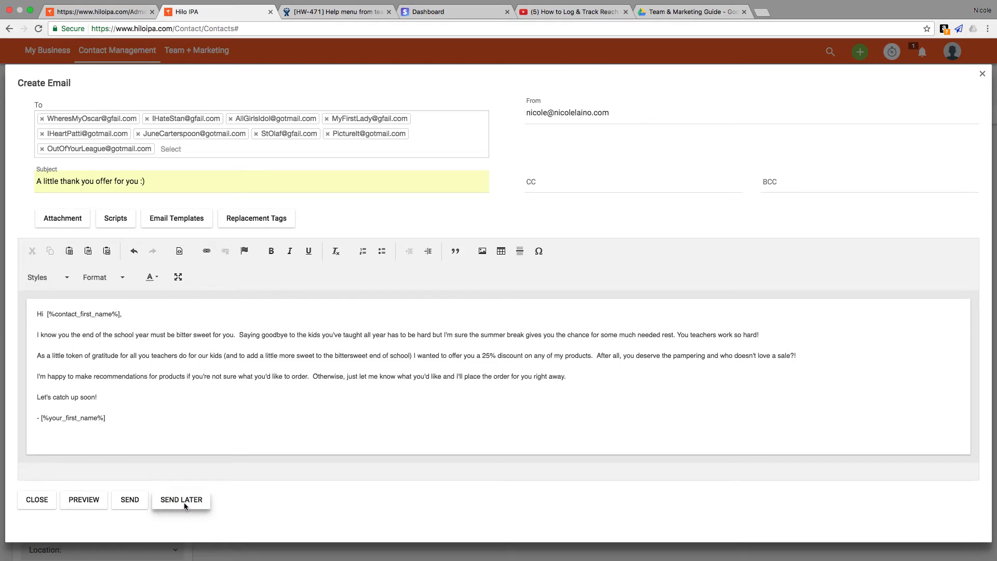
Open the Send Later scheduling dialog for the teachers' email.
left_click(181, 498)
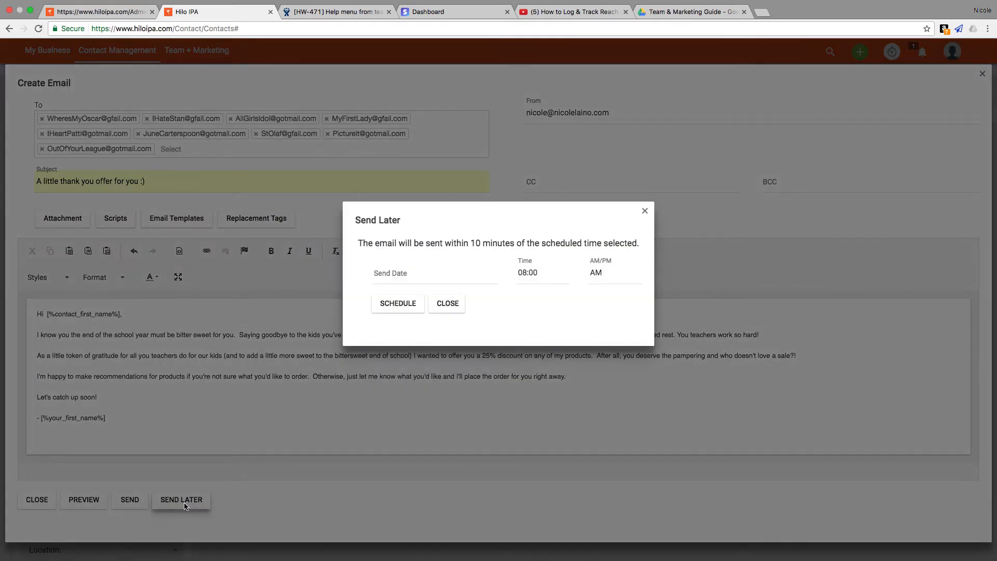
mouse_move(454, 422)
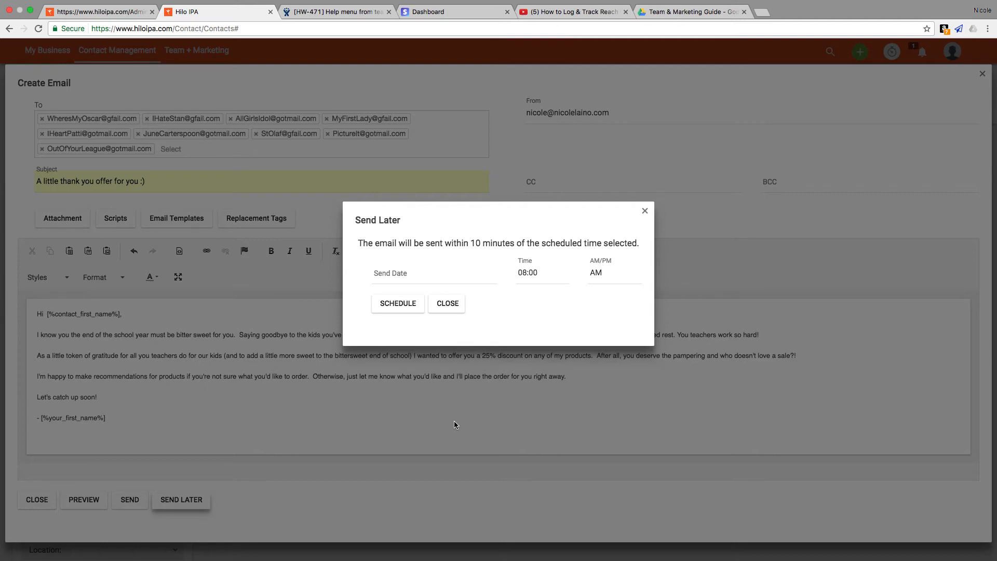
mouse_move(644, 212)
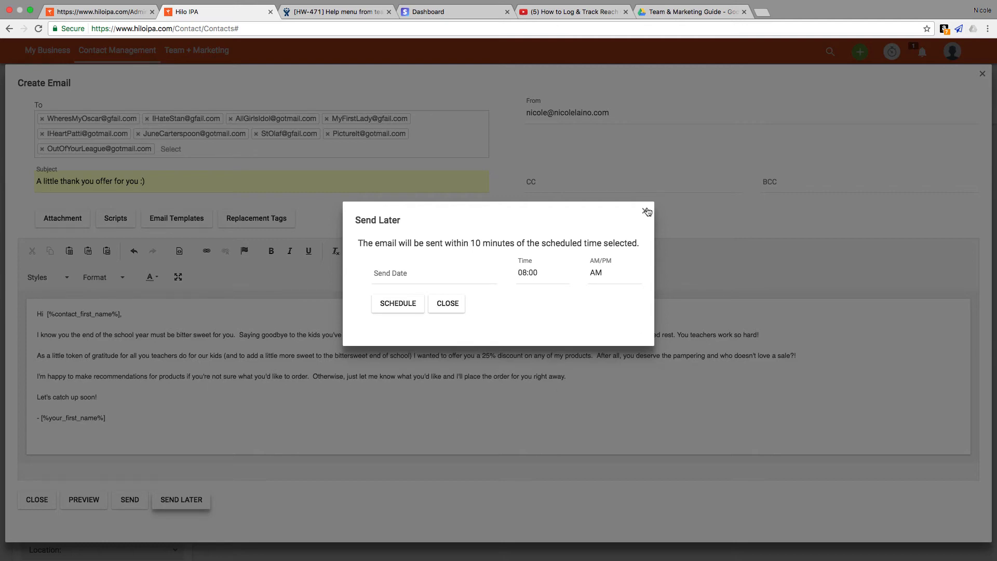
Close the email, deselect all, and keep Dorothy Zbornak, Michelle Obama and Patti Smith selected.
left_click(646, 212)
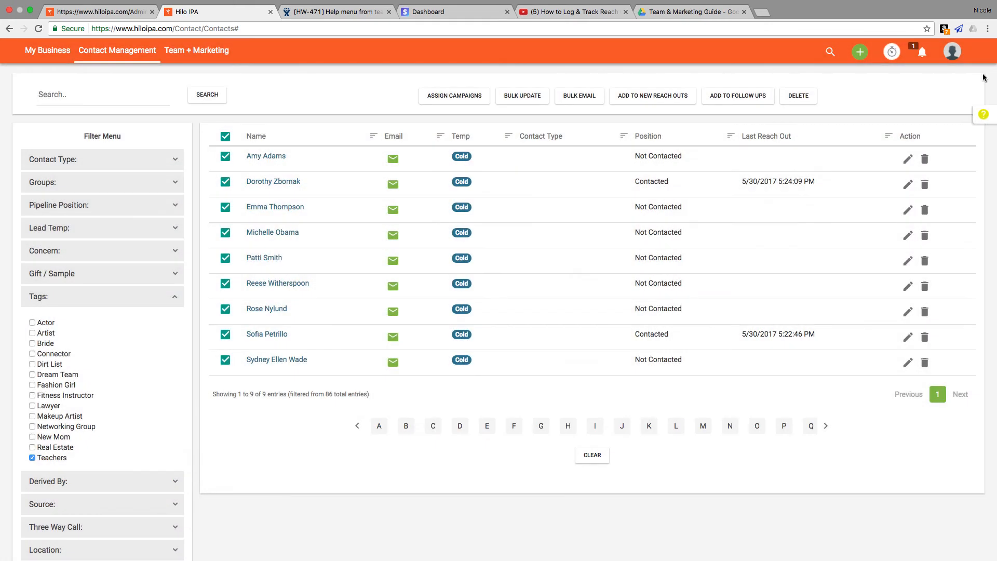
mouse_move(208, 149)
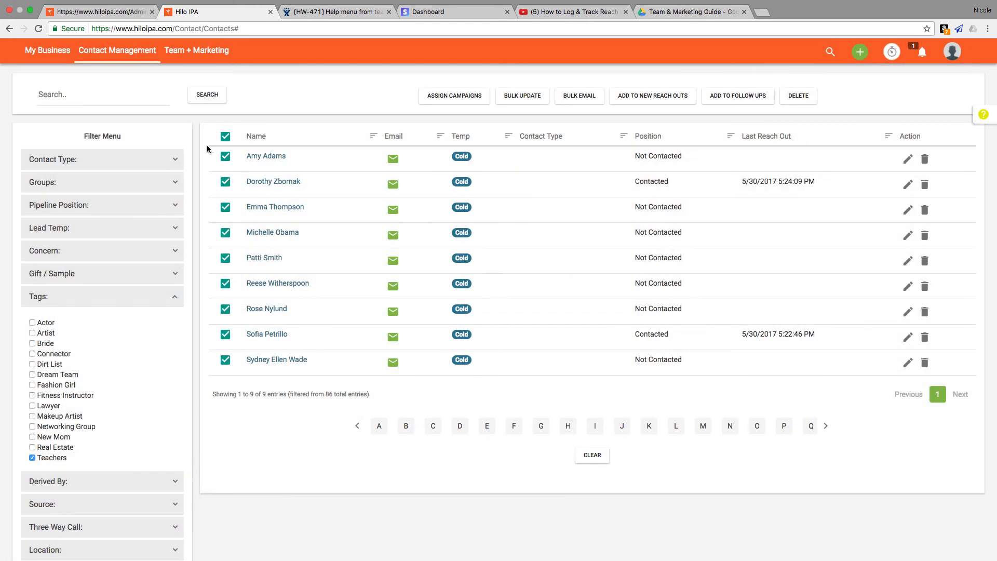
left_click(224, 136)
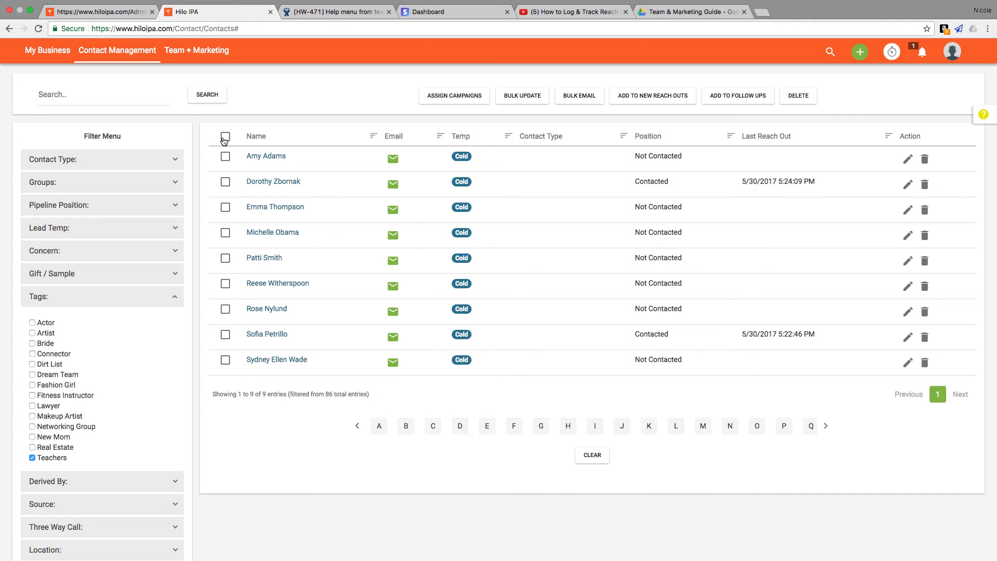
mouse_move(226, 187)
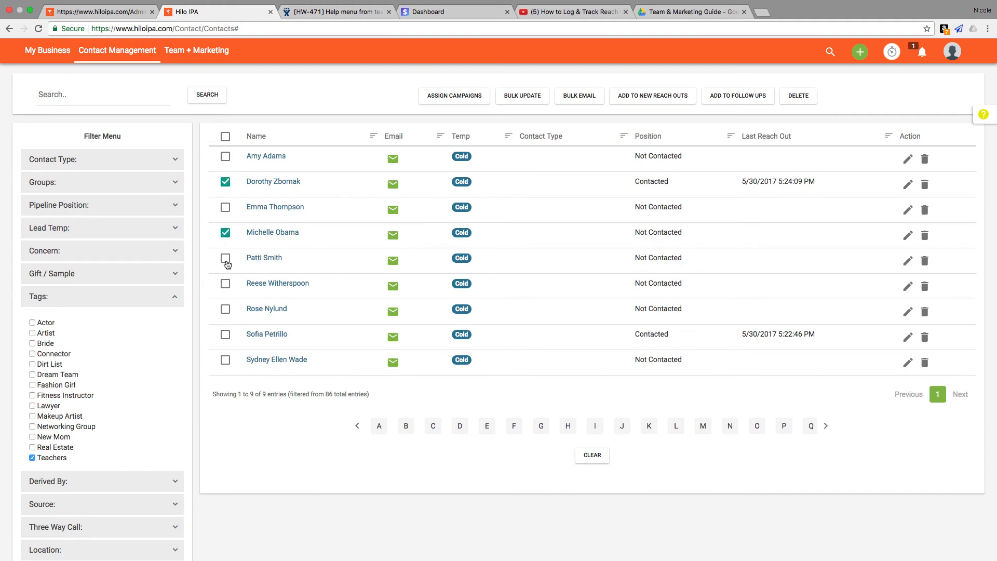
left_click(225, 258)
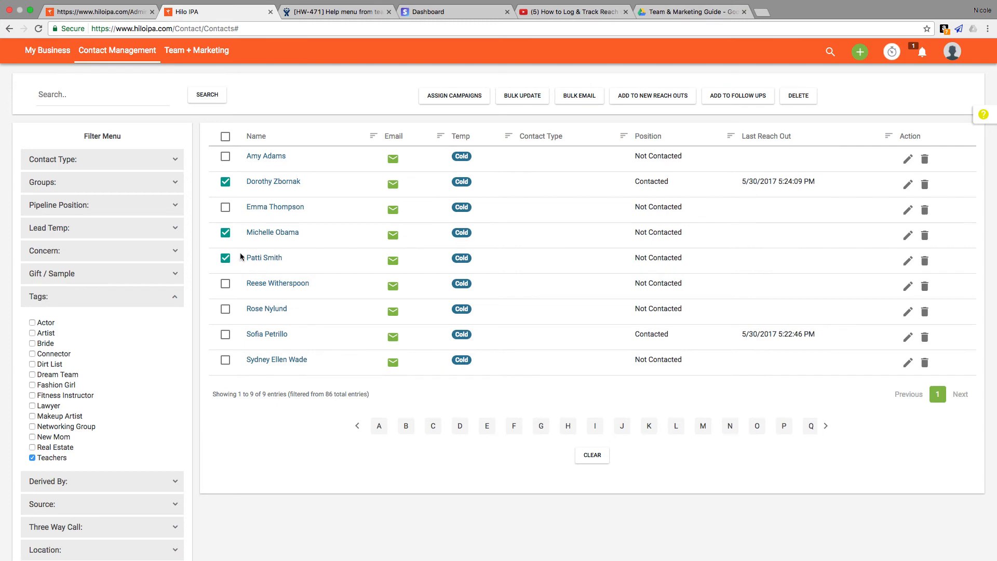
left_click(521, 95)
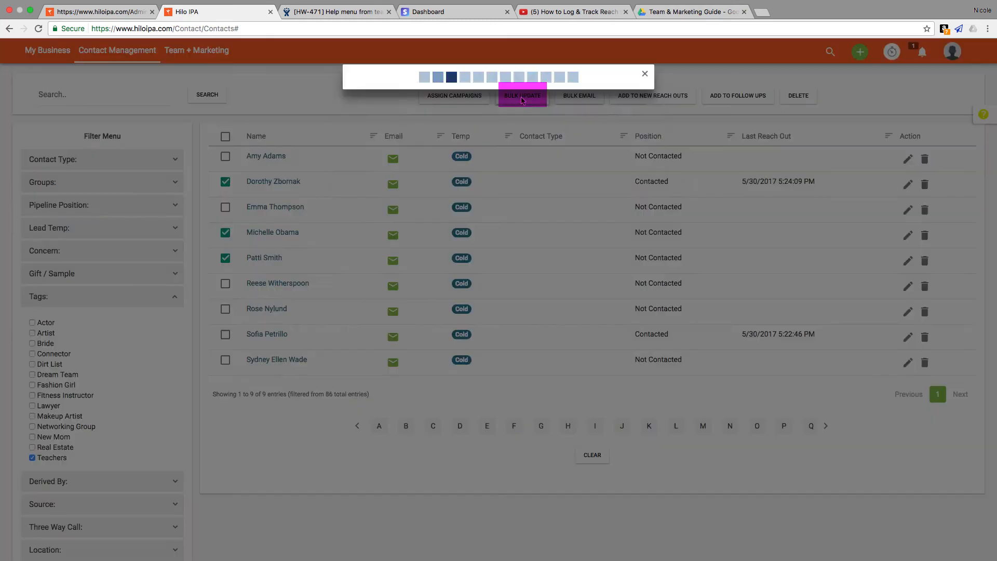
Bulk-update the three selected contacts' Lead Temp field to Hot, then close the dialog.
left_click(521, 96)
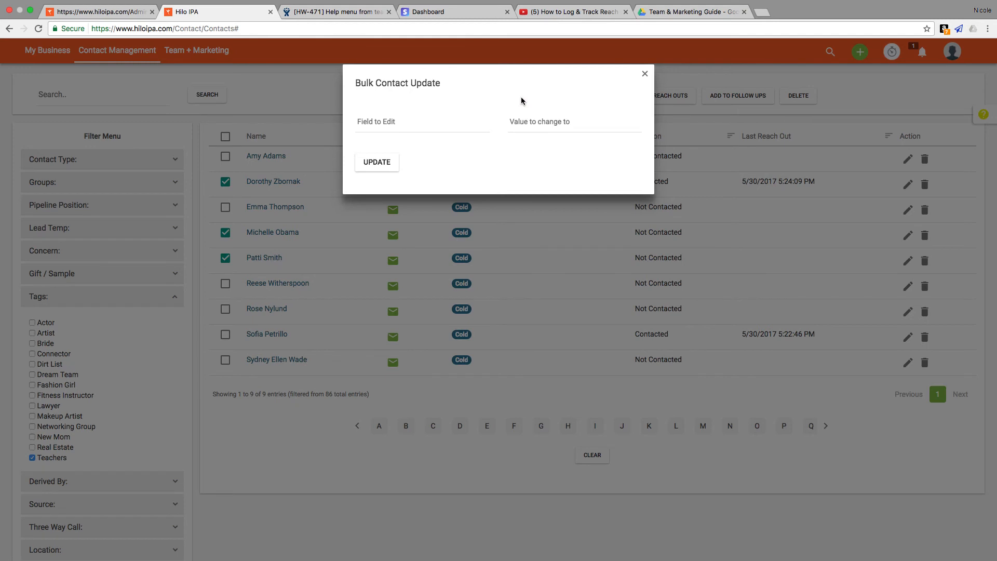
left_click(421, 122)
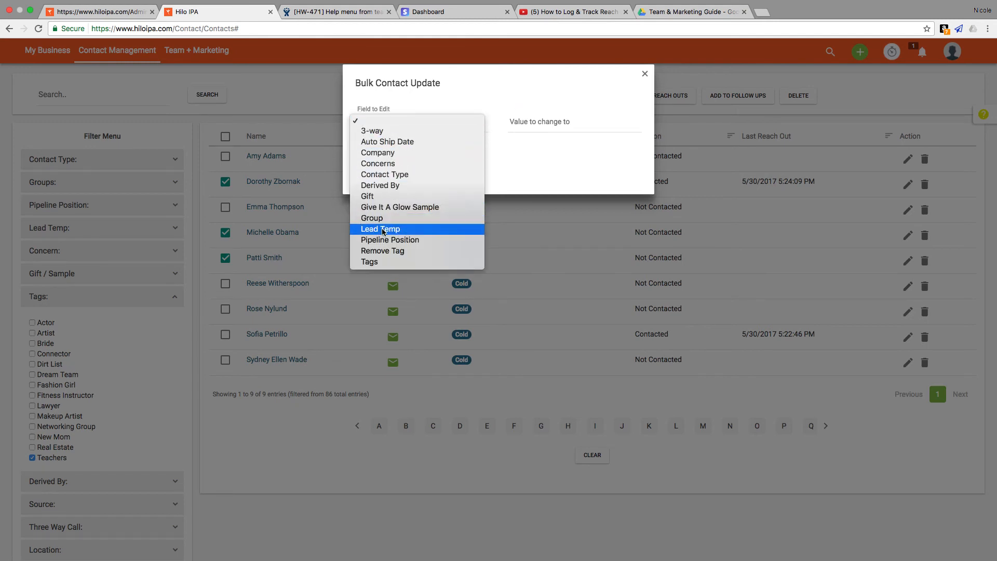
left_click(380, 229)
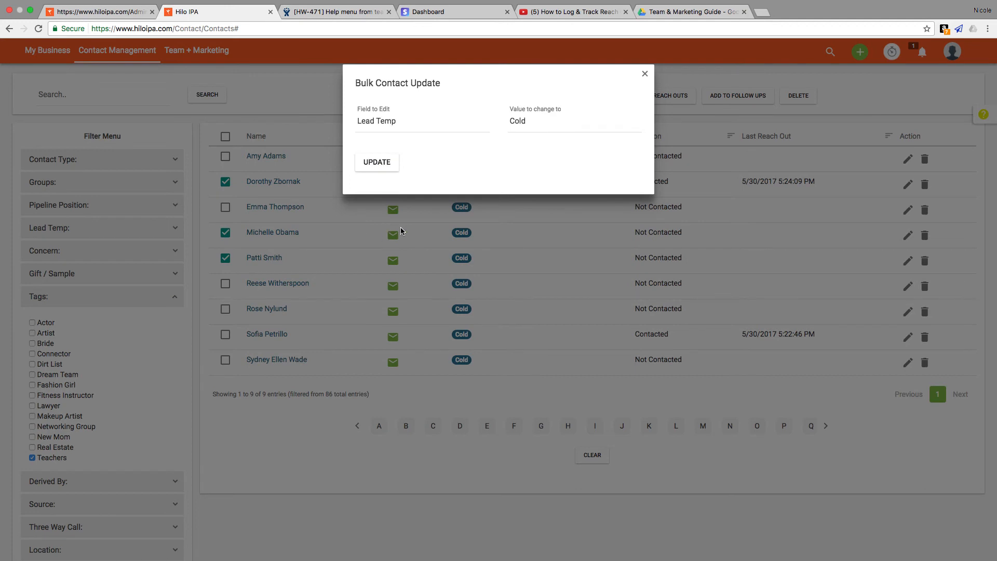
left_click(574, 121)
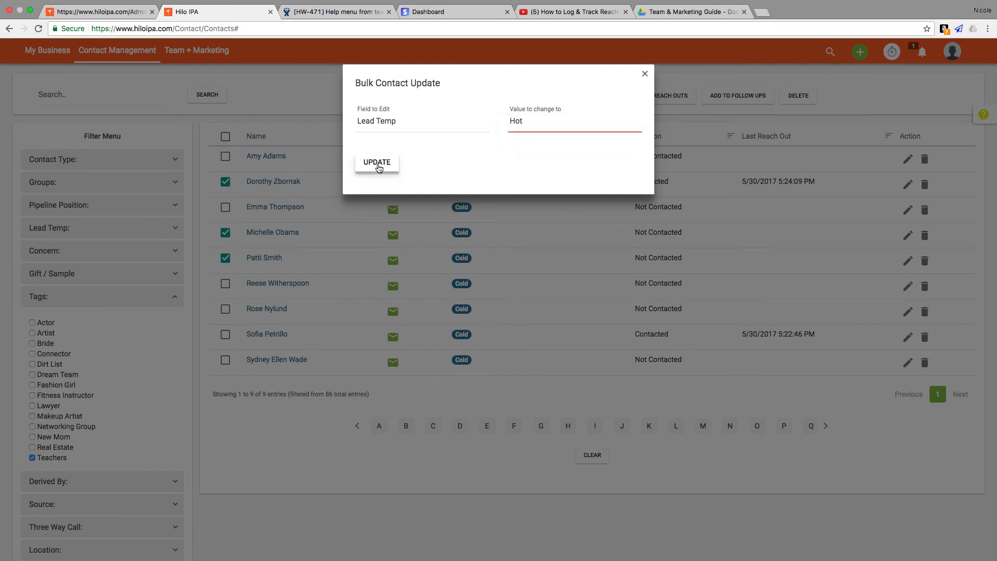
left_click(376, 162)
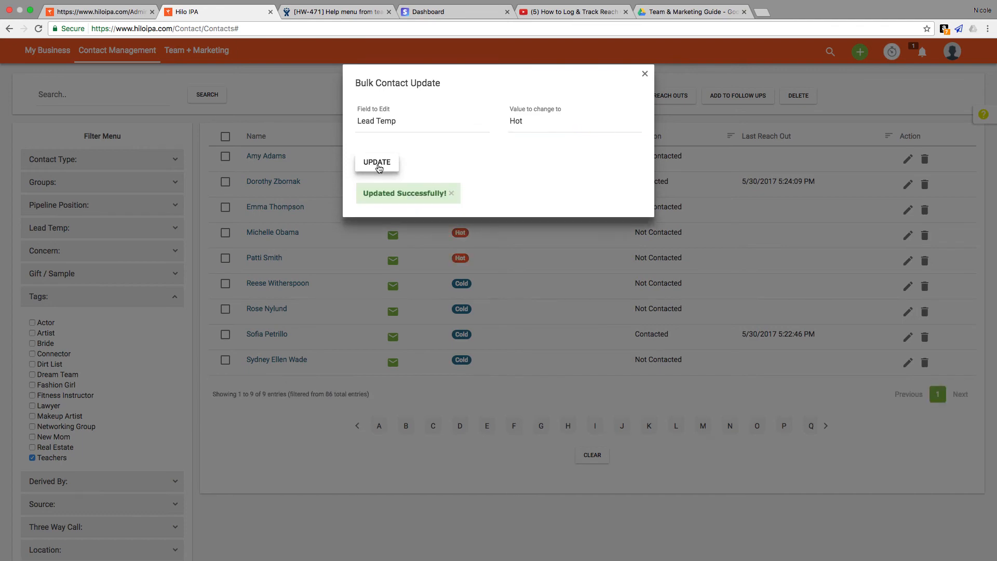
left_click(643, 73)
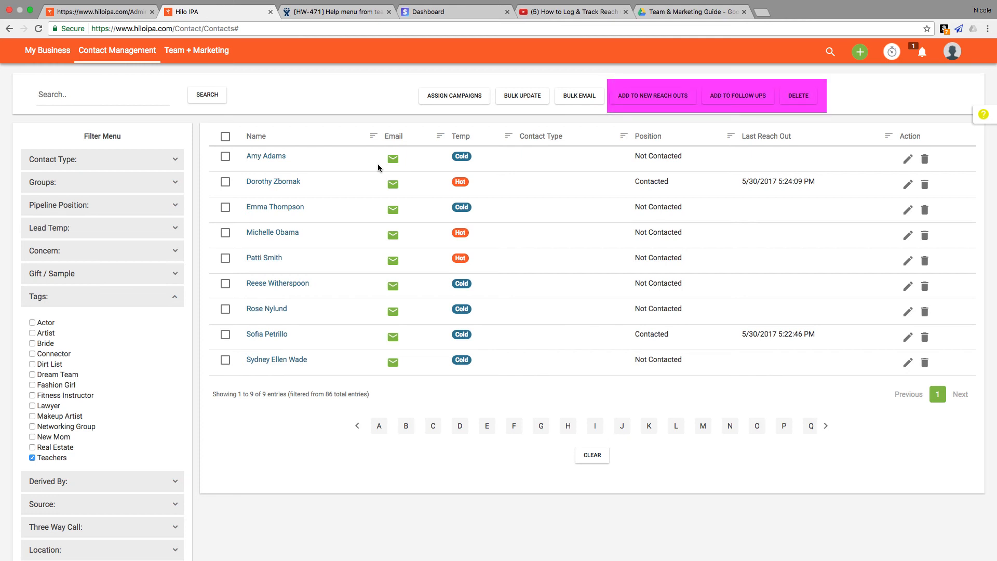
mouse_move(378, 168)
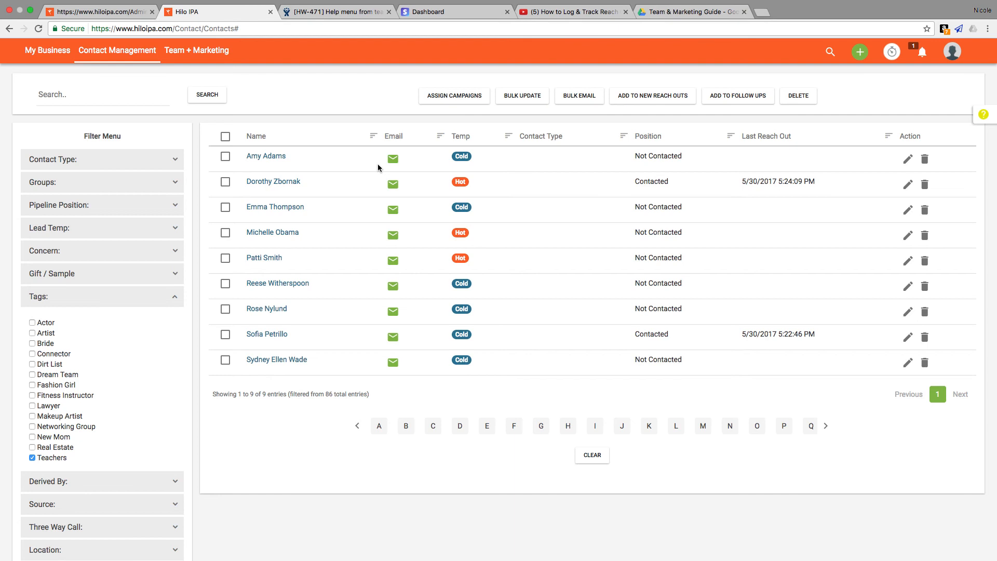
left_click(578, 95)
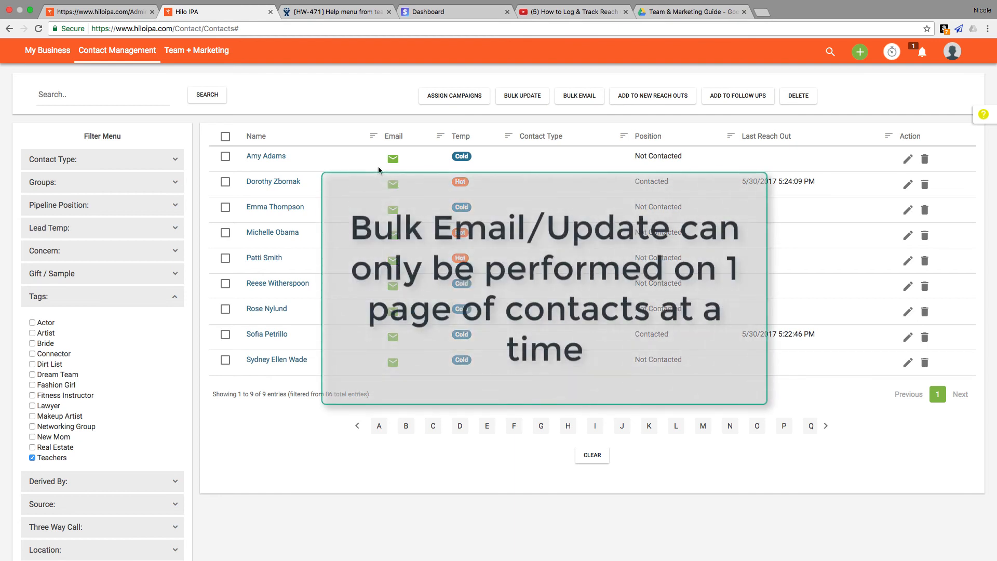
mouse_move(374, 178)
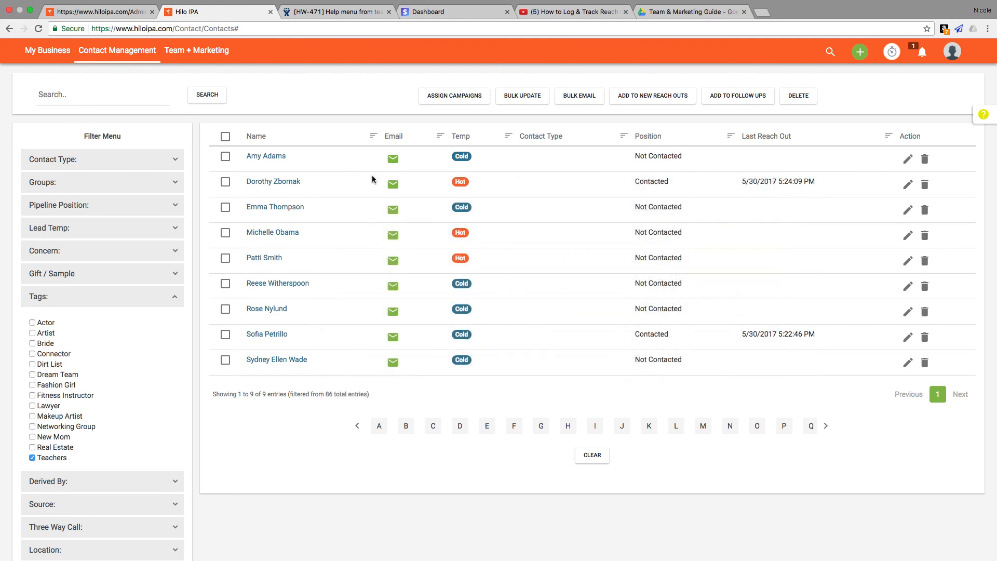
mouse_move(169, 268)
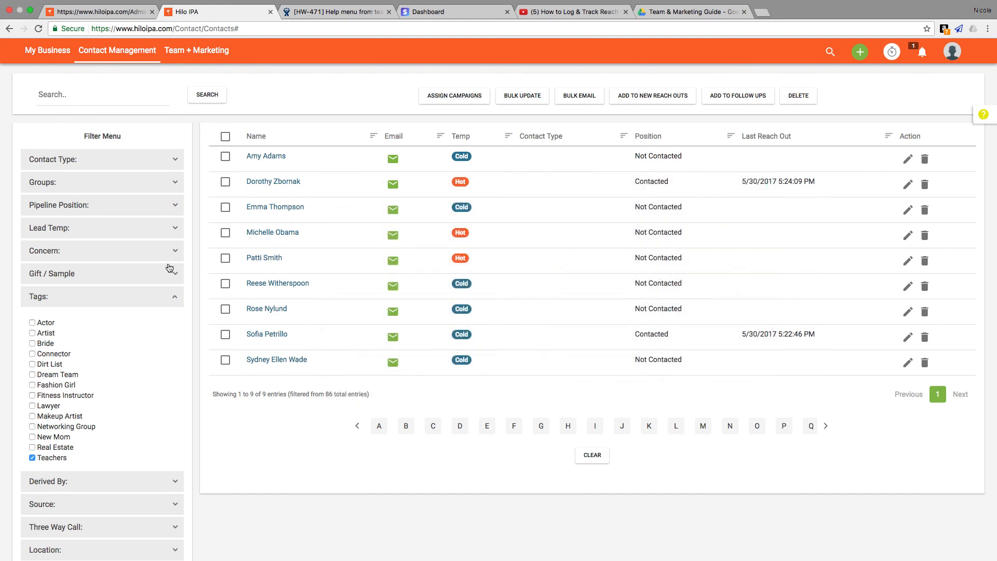
Untick the Teachers tag filter and scroll through all 86 contacts.
left_click(32, 456)
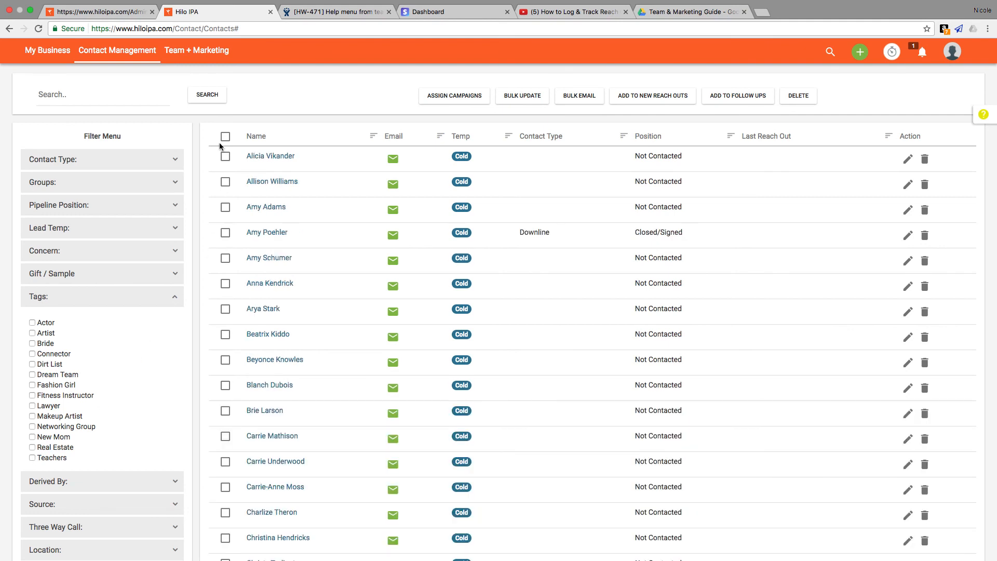
mouse_move(271, 182)
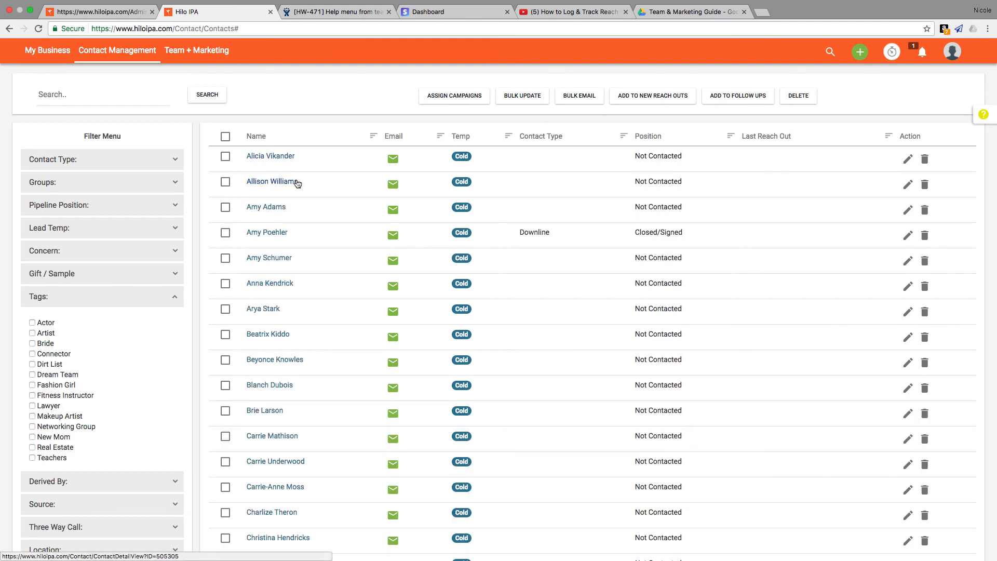
scroll("down", 3)
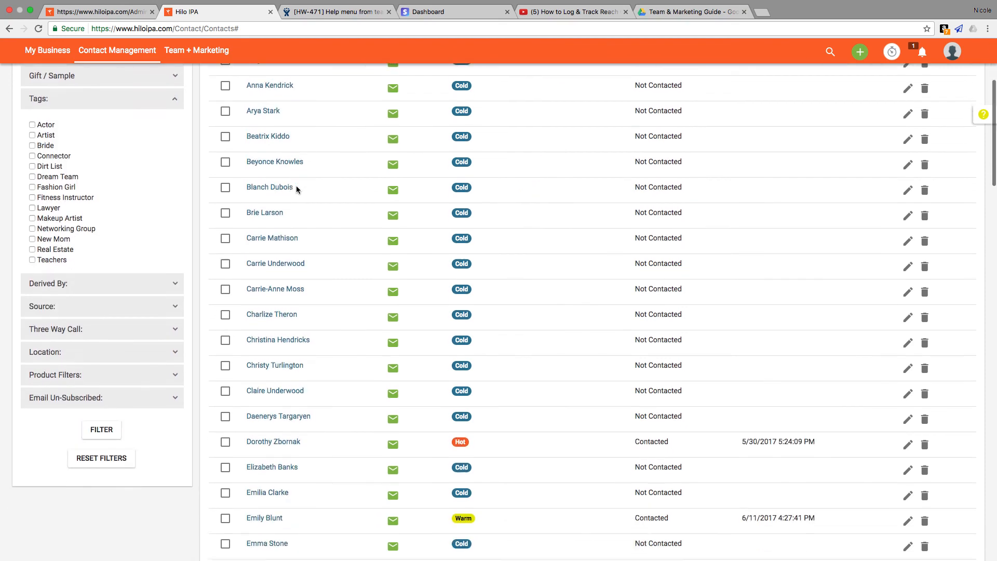
scroll("down", 3)
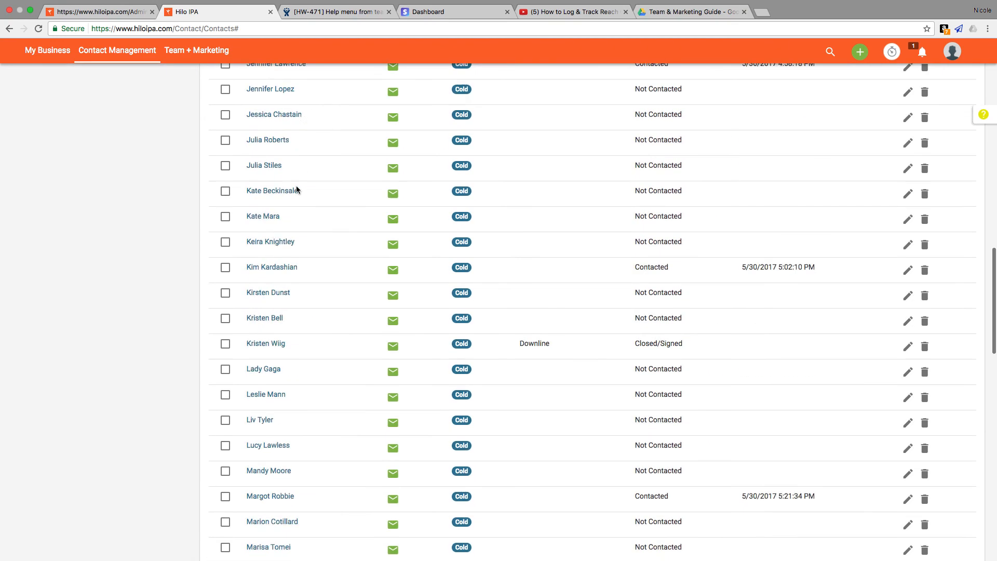
scroll("down", 3)
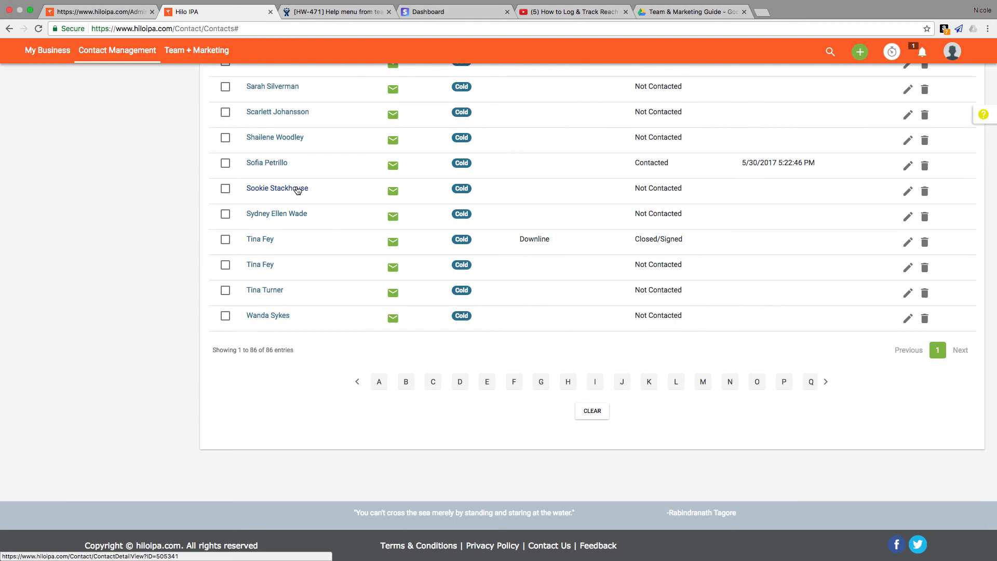
scroll("up", 3)
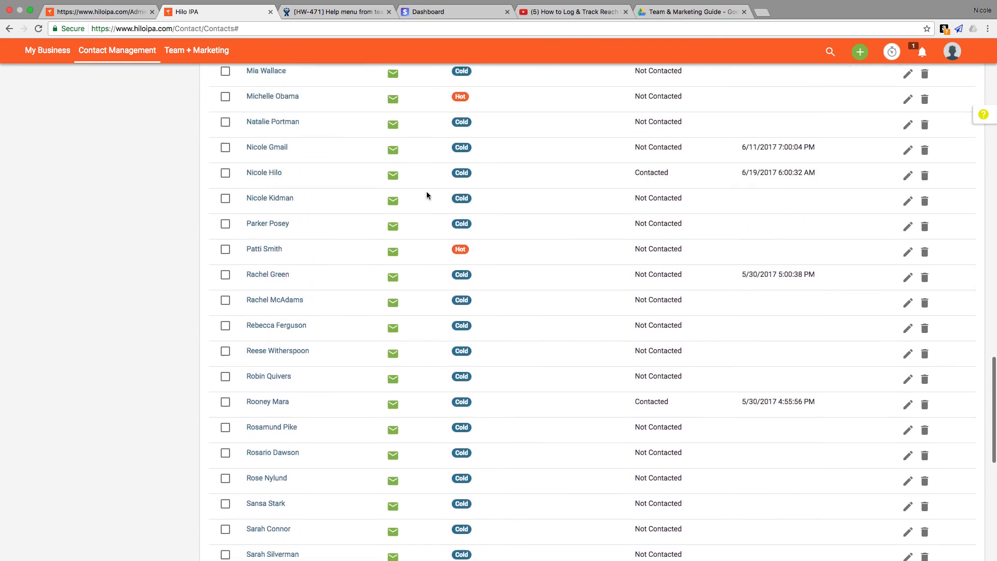
scroll("up", 3)
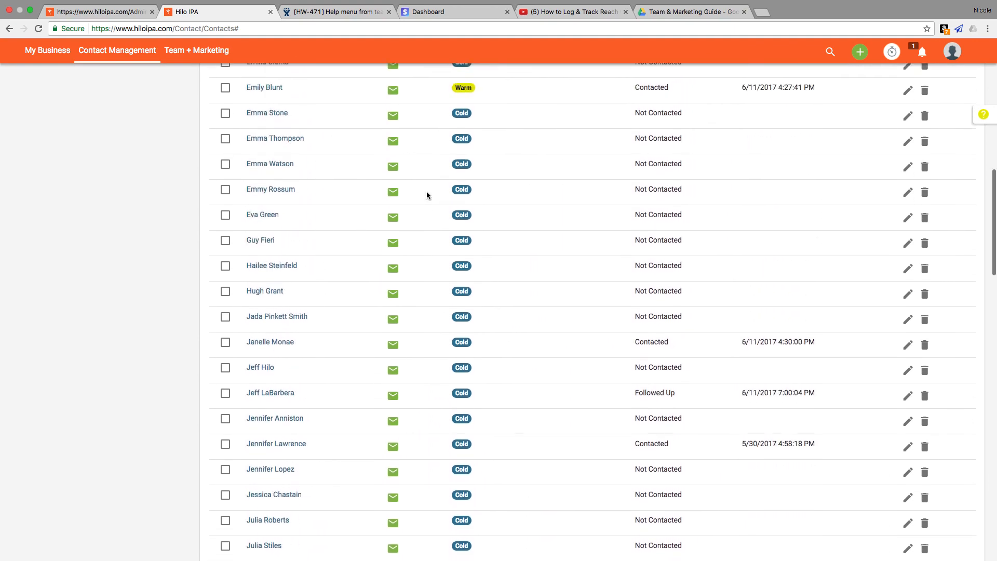
scroll("up", 3)
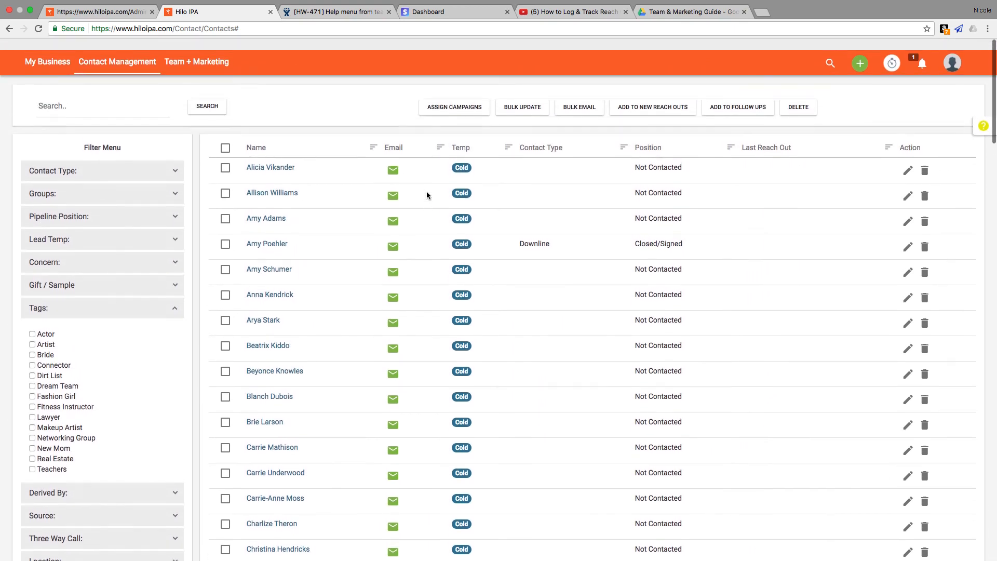
scroll("up", 3)
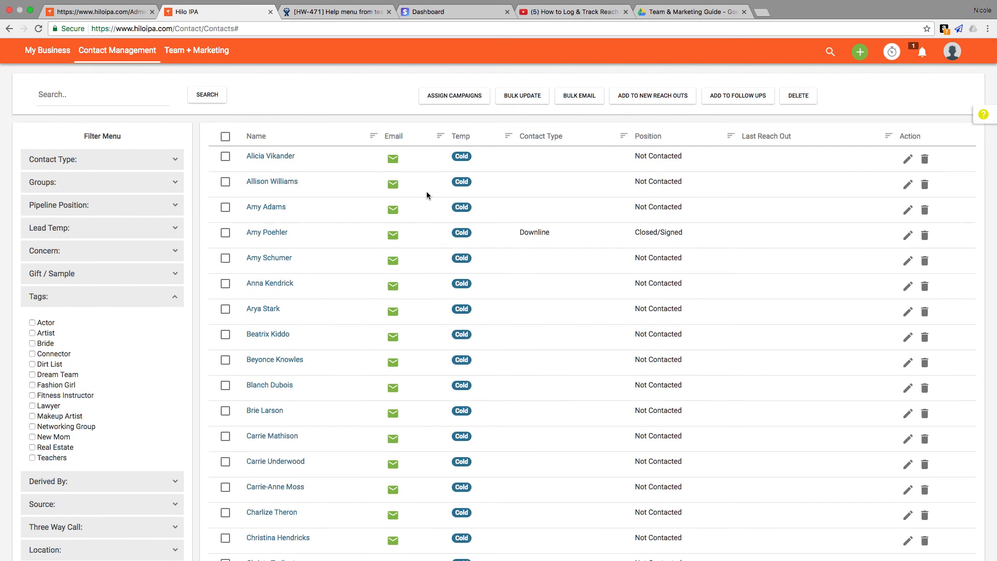
mouse_move(744, 146)
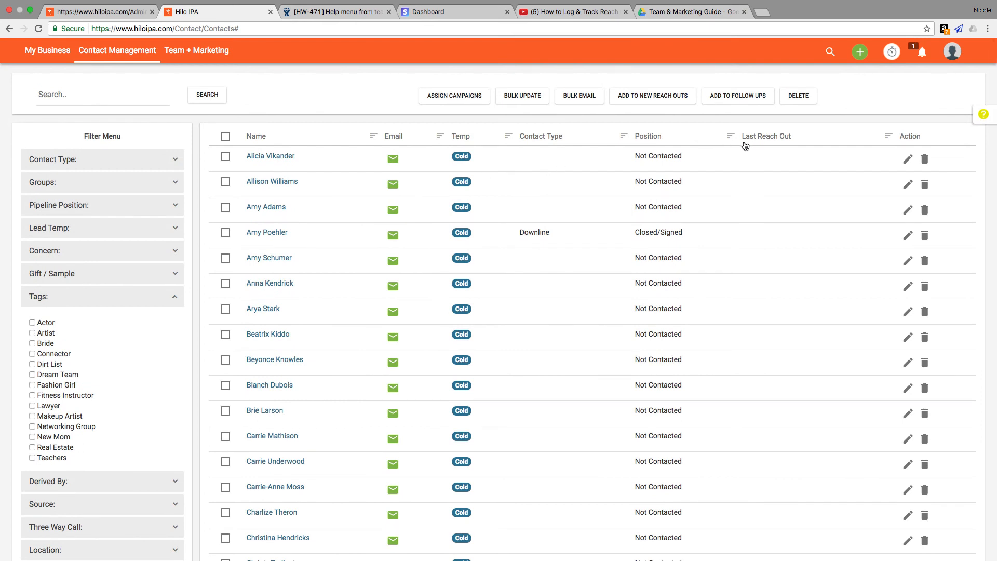
mouse_move(757, 142)
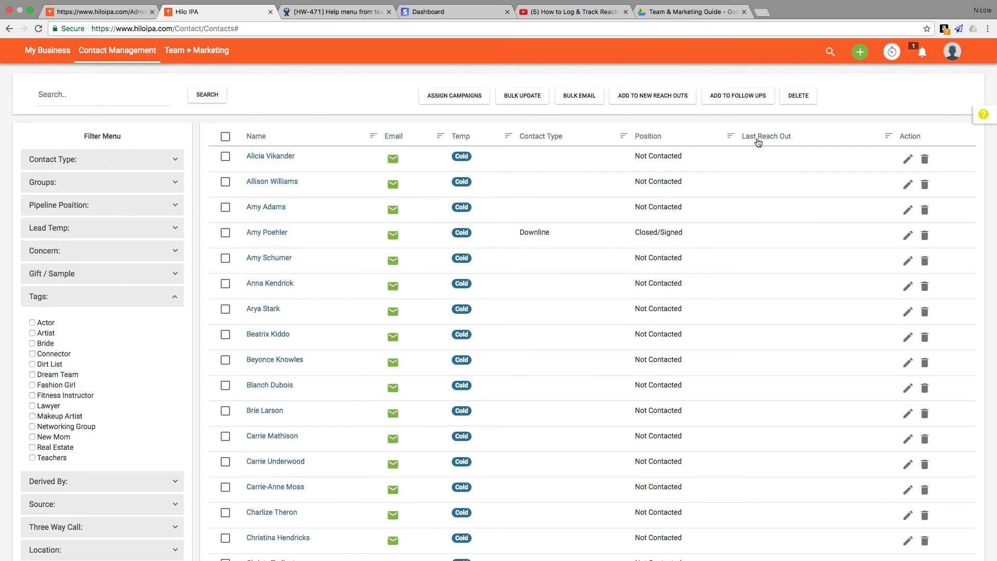
Sort all contacts by the Last Reach Out column.
left_click(767, 136)
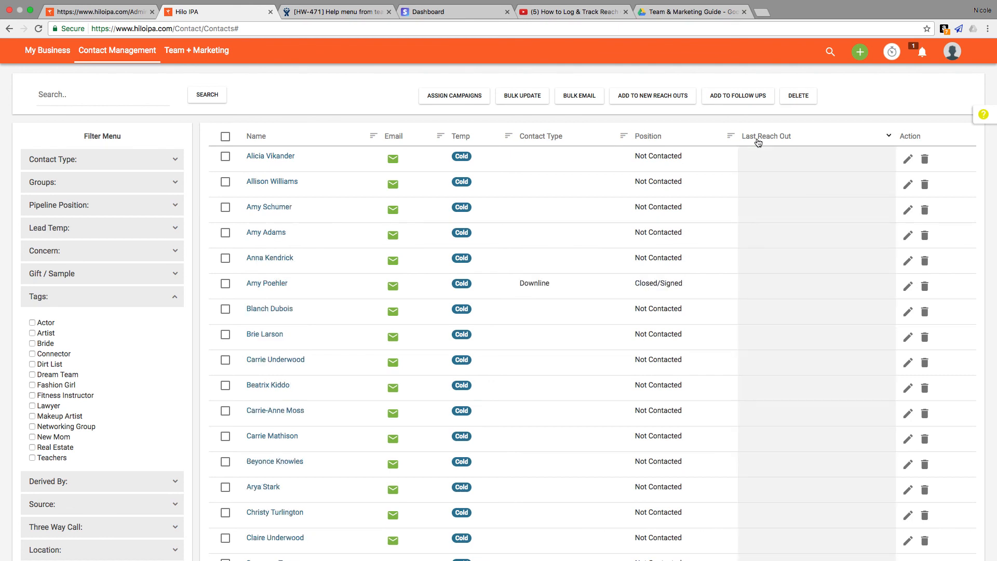